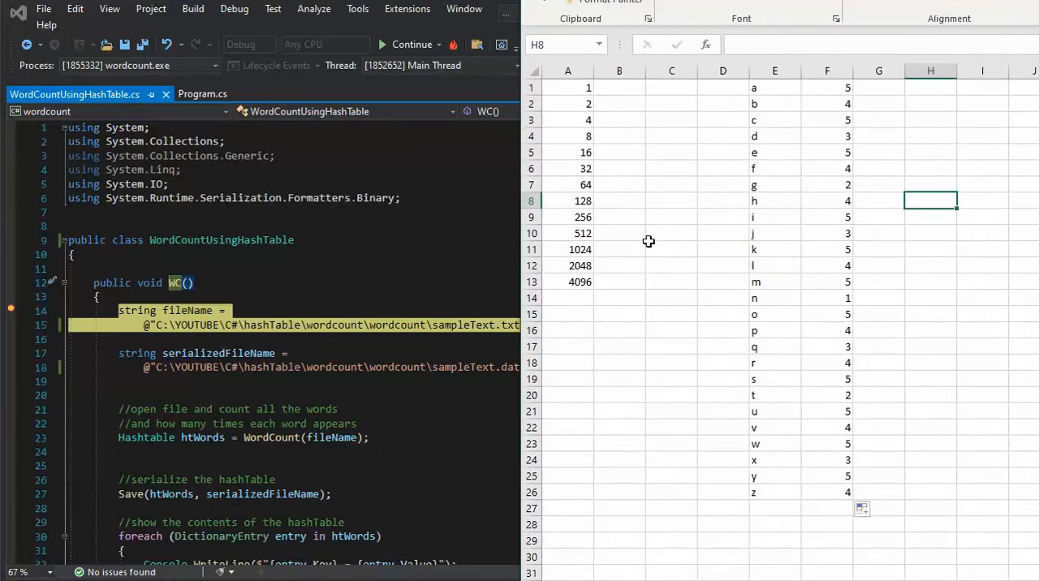
mouse_move(581, 142)
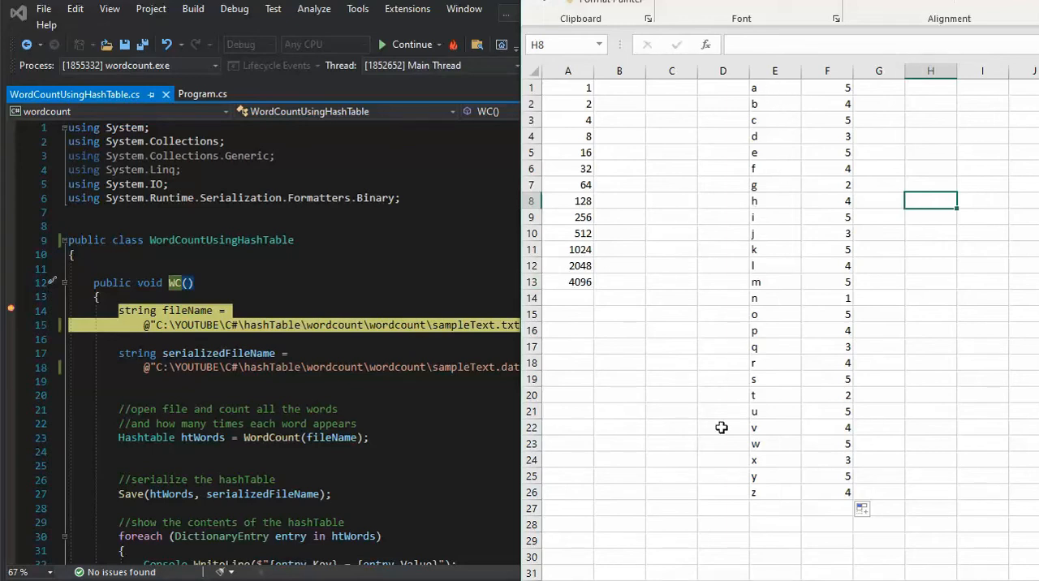
mouse_move(866, 136)
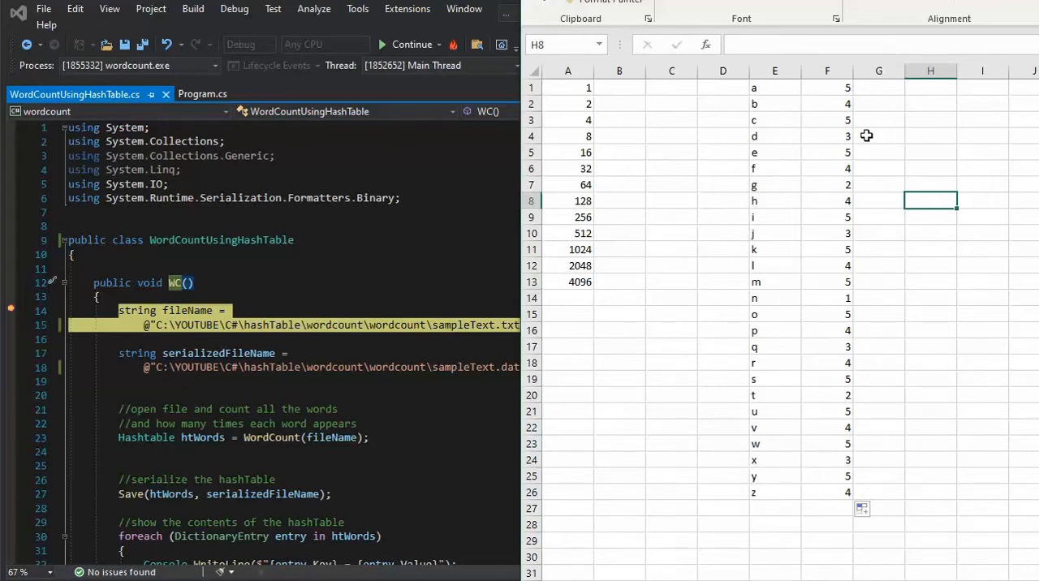
Inspect the hashtable counts for letters a, m, s and j in the Watch window.
click(775, 87)
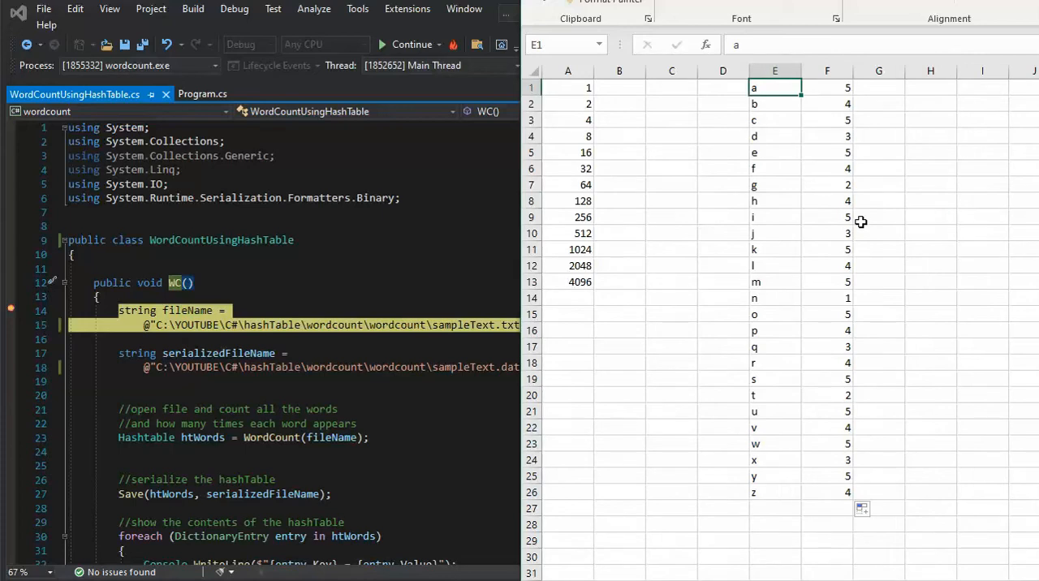
mouse_move(855, 89)
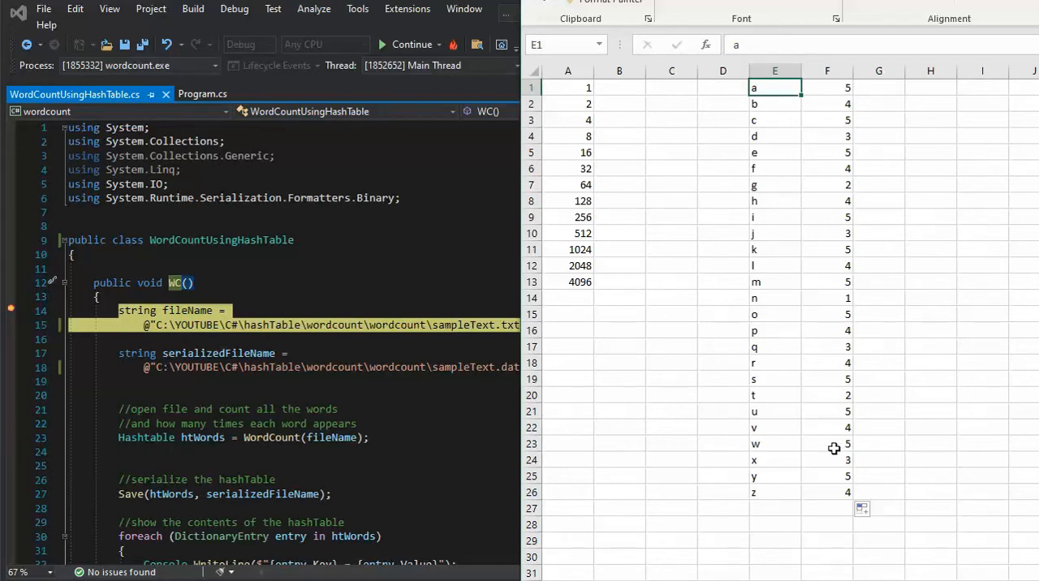
mouse_move(547, 284)
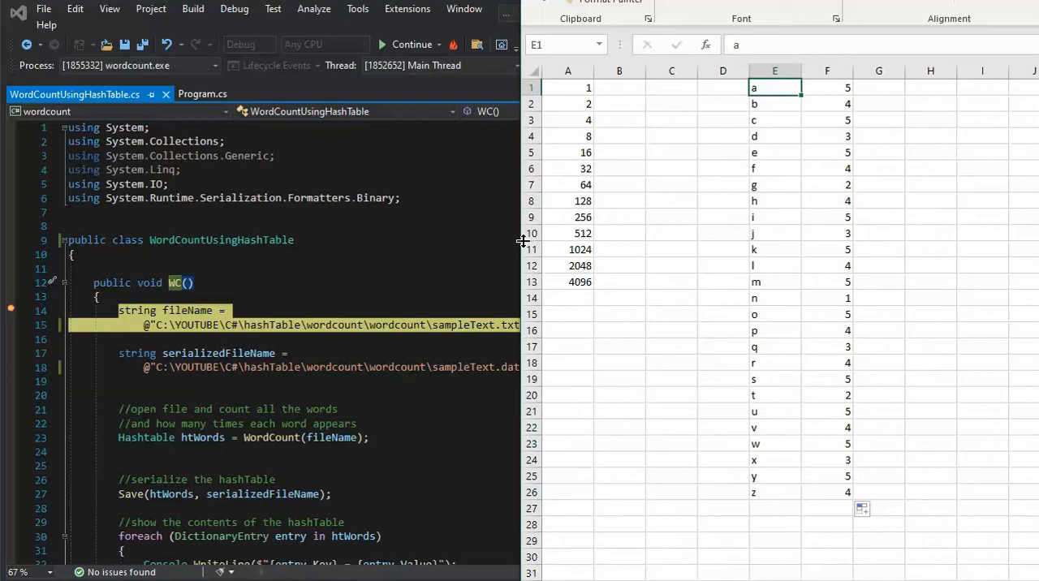
mouse_move(761, 285)
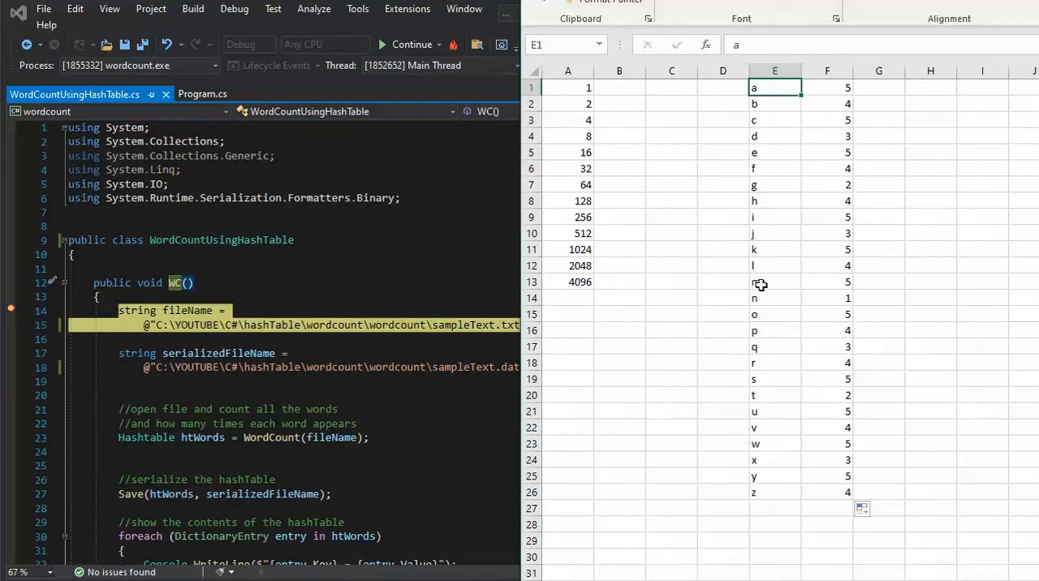
click(774, 281)
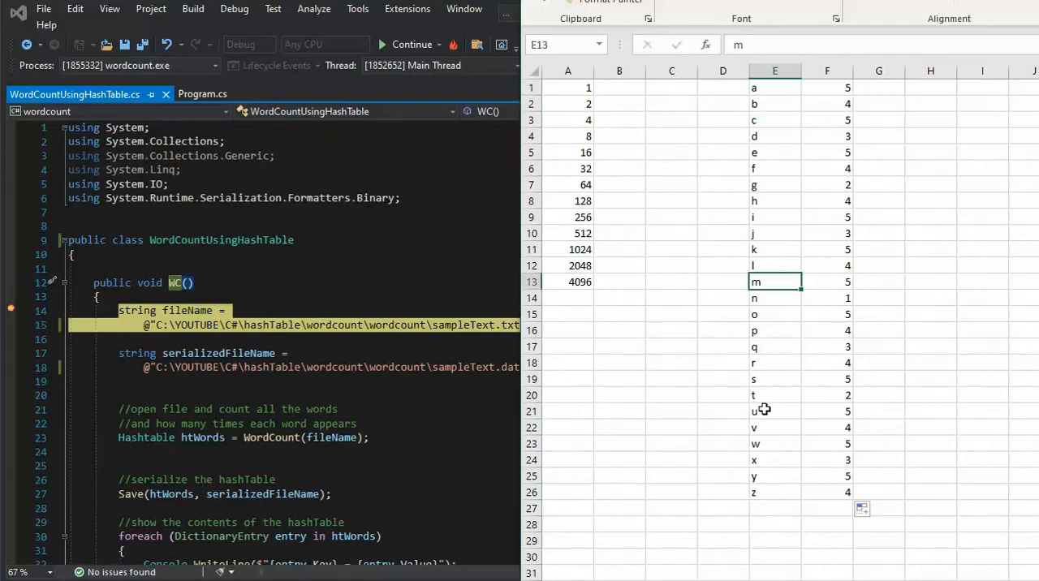
click(774, 380)
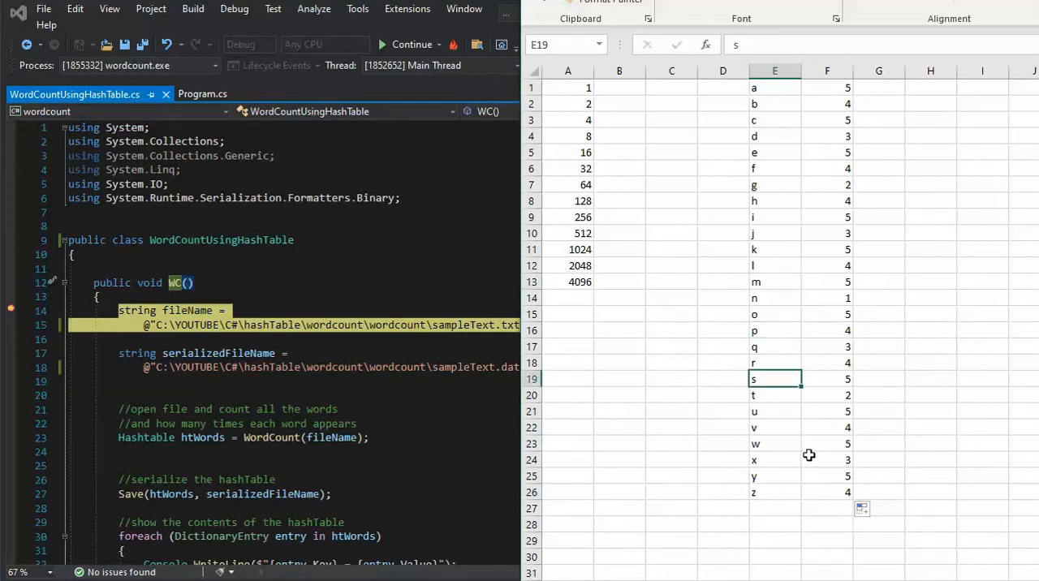
mouse_move(790, 390)
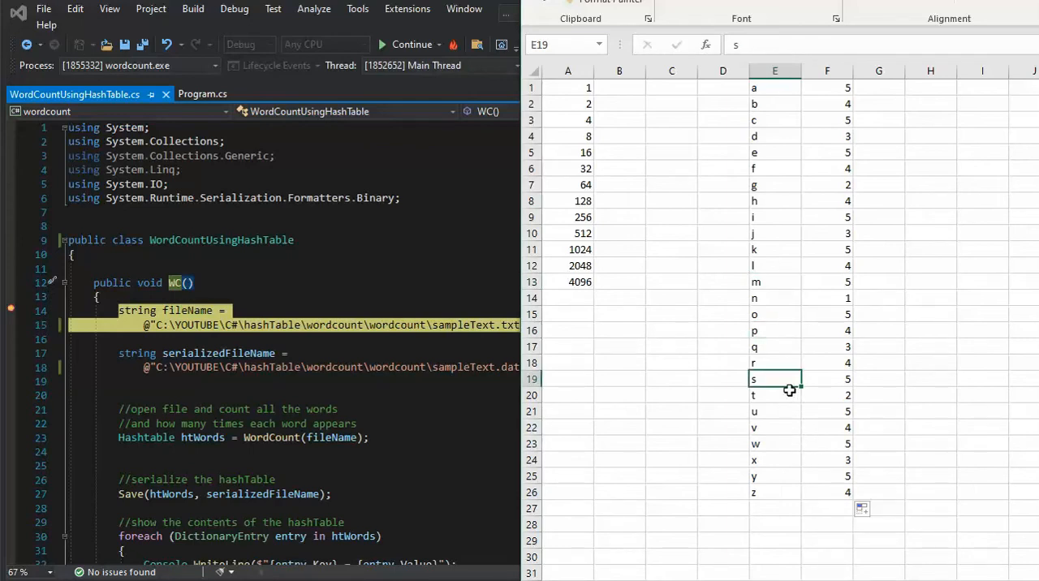
mouse_move(716, 412)
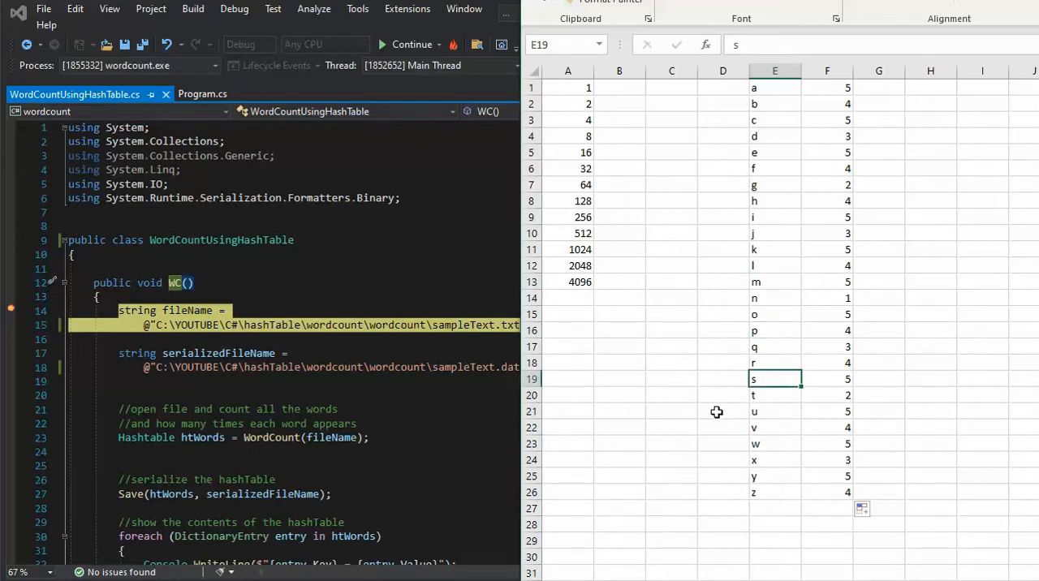
mouse_move(774, 379)
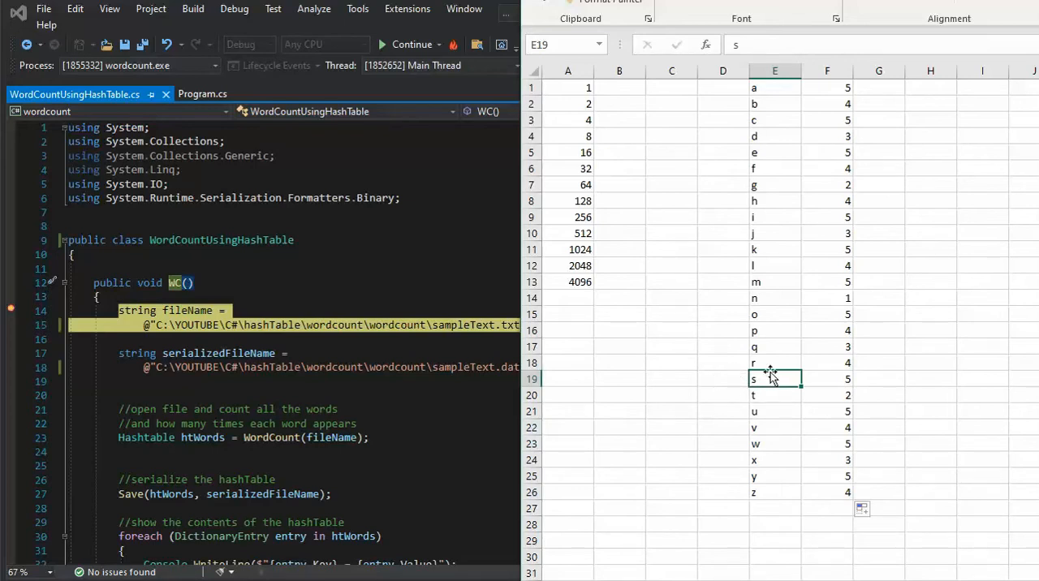
mouse_move(739, 382)
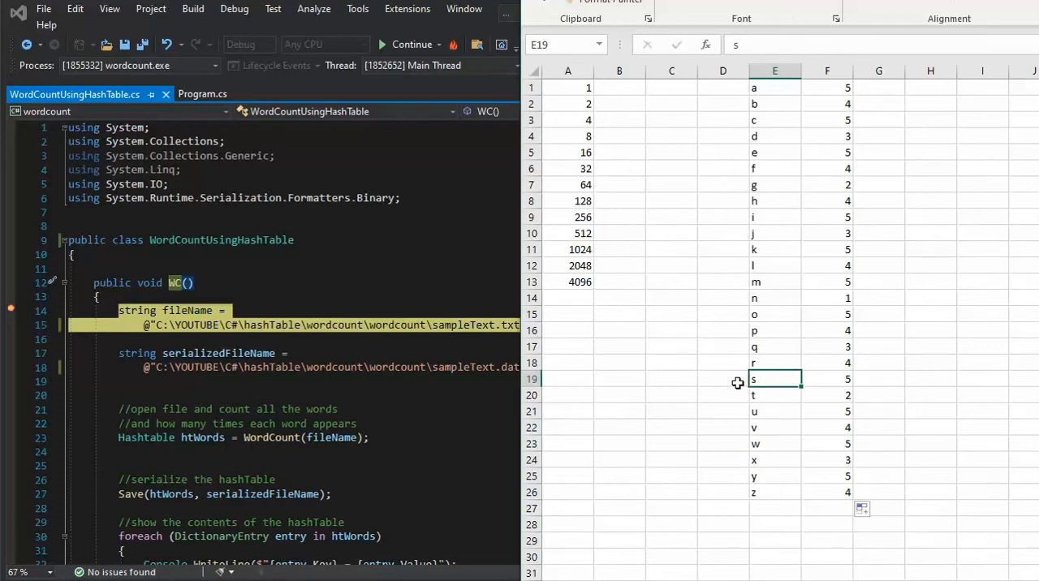
click(723, 379)
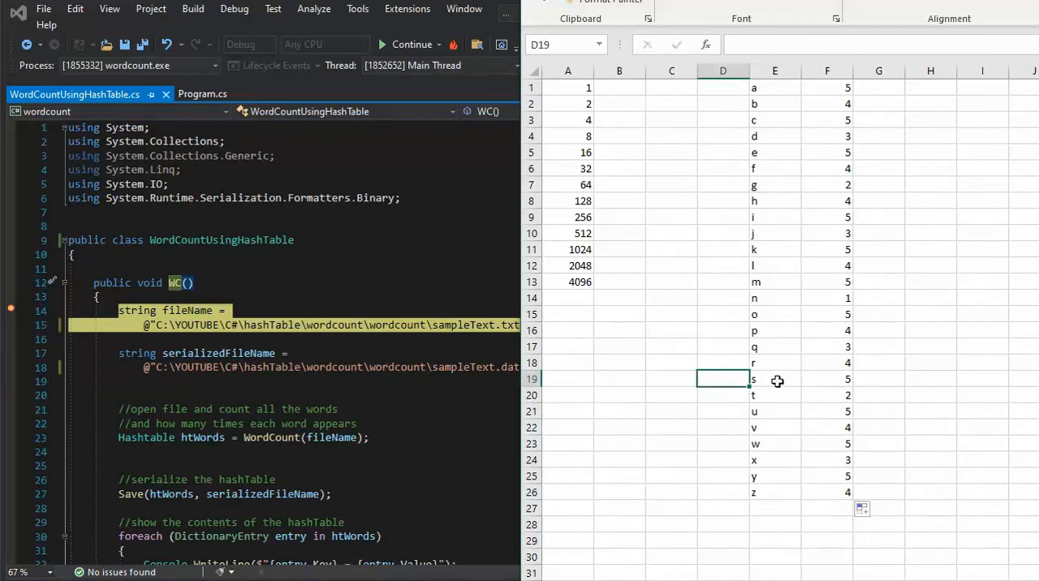
click(774, 379)
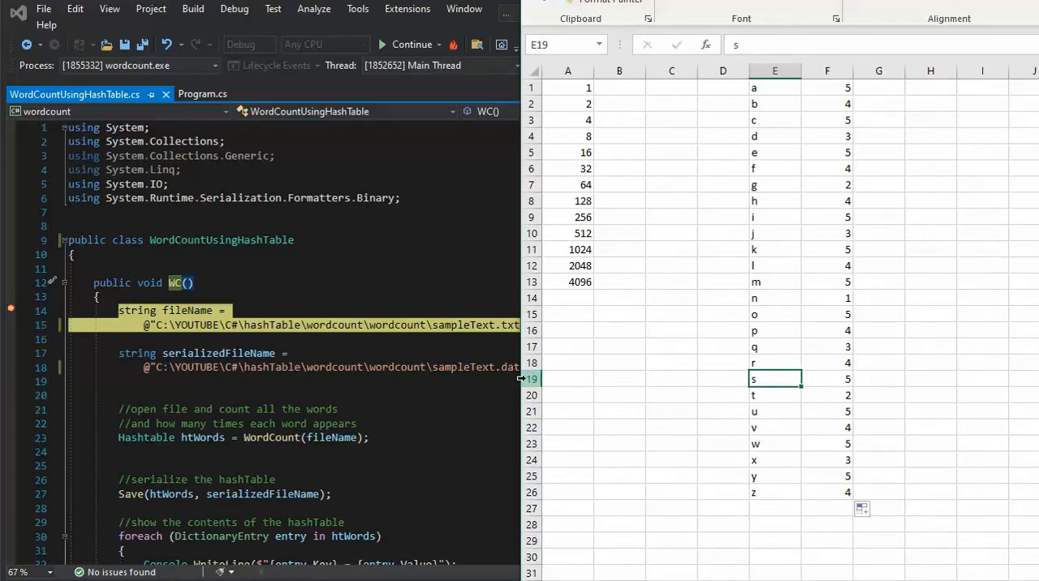
mouse_move(588, 387)
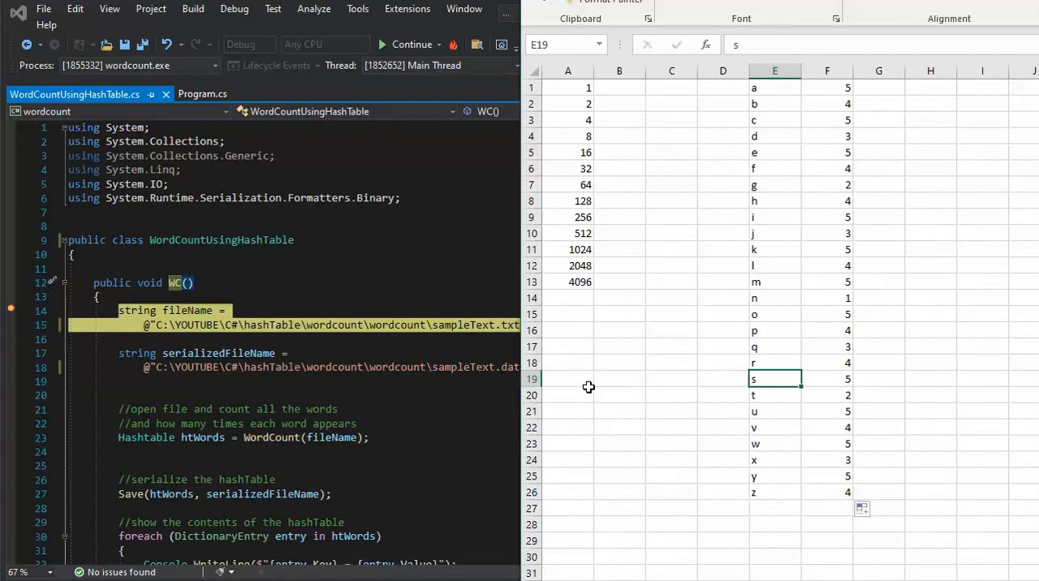
click(775, 185)
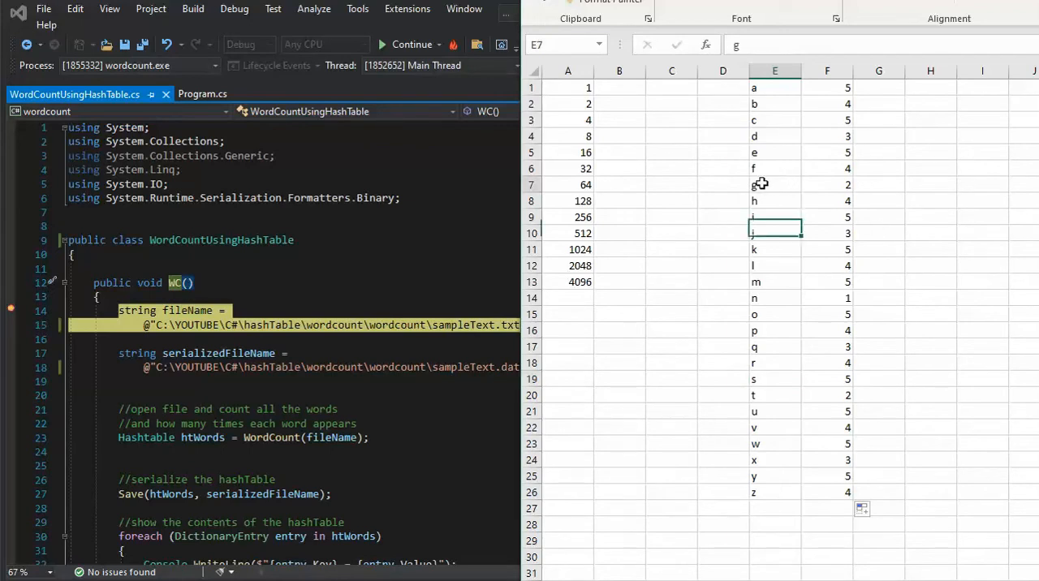
click(775, 379)
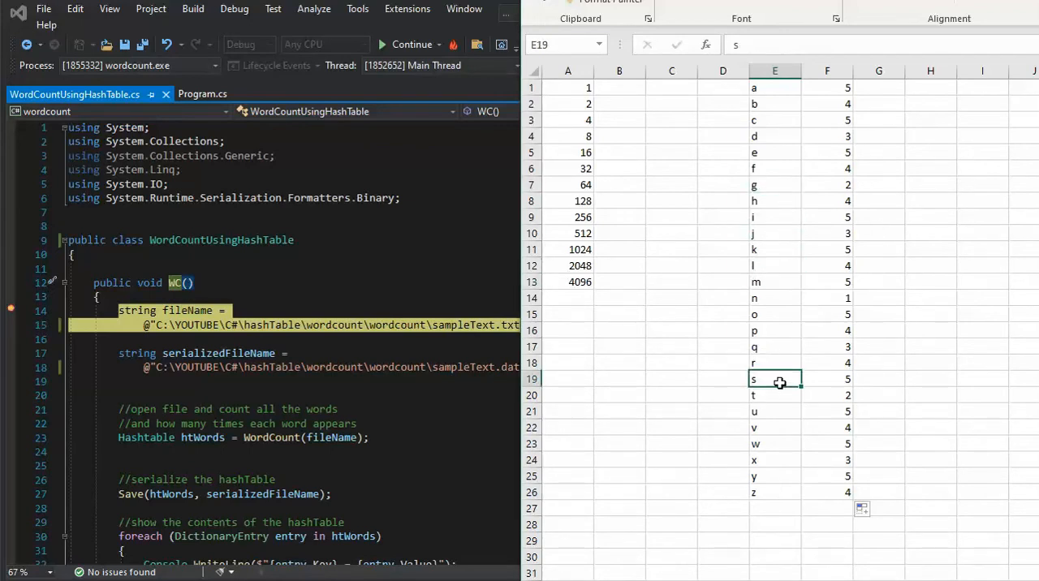
mouse_move(686, 382)
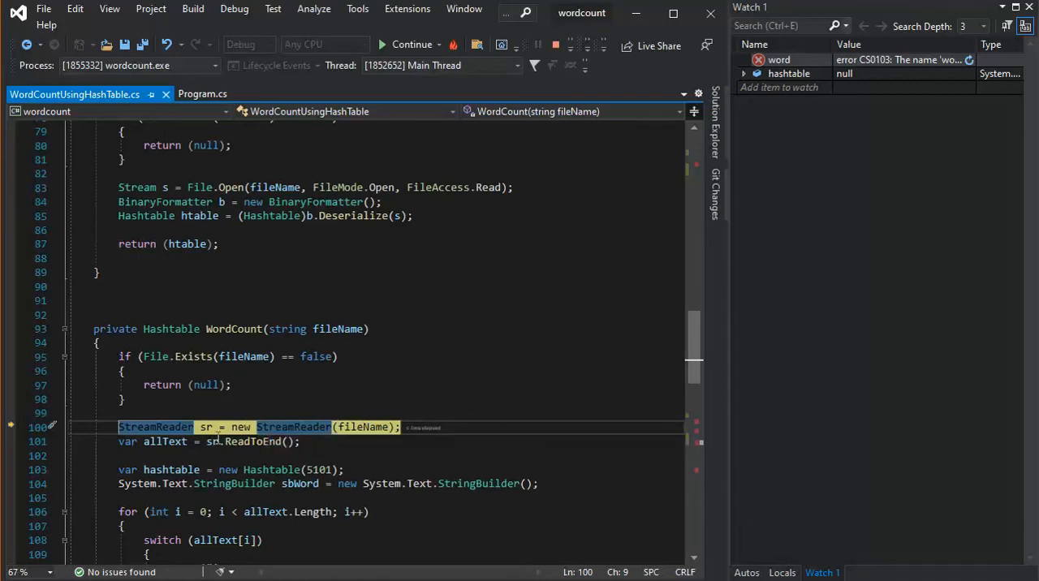
Step WordCount forward past reading the file and creating the empty hashtable to the character loop.
click(301, 441)
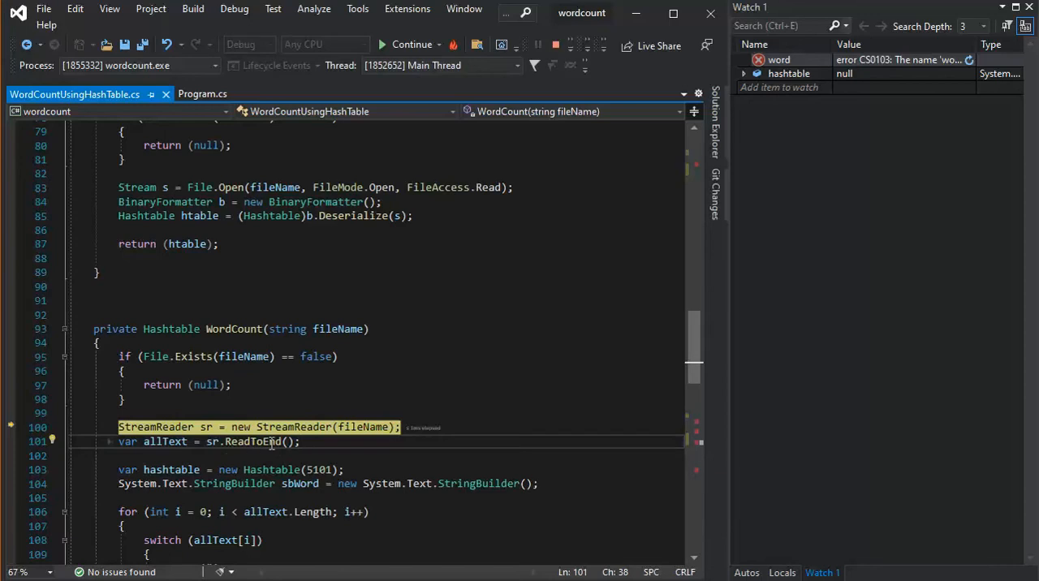
click(304, 441)
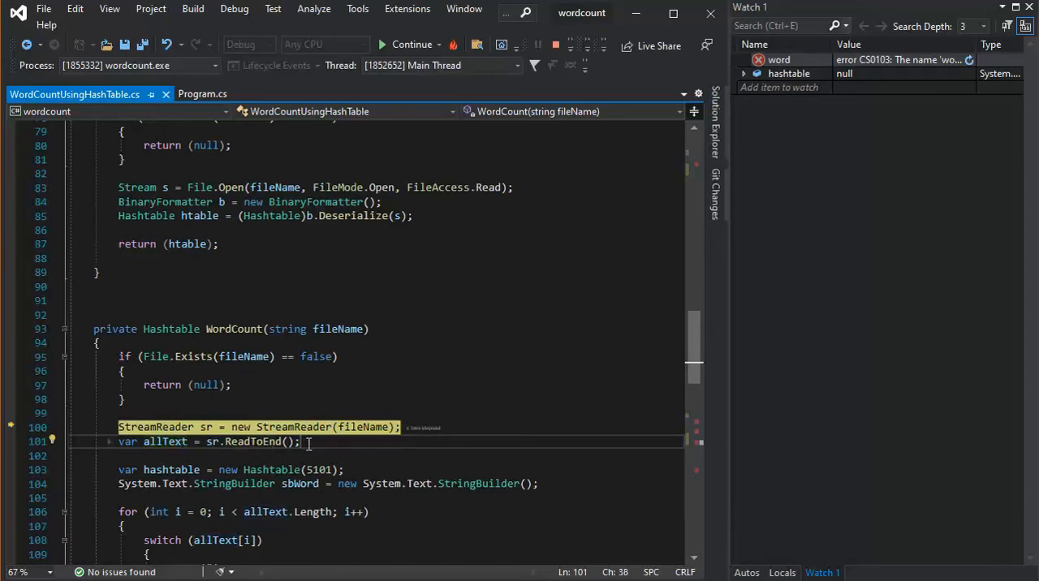
mouse_move(344, 448)
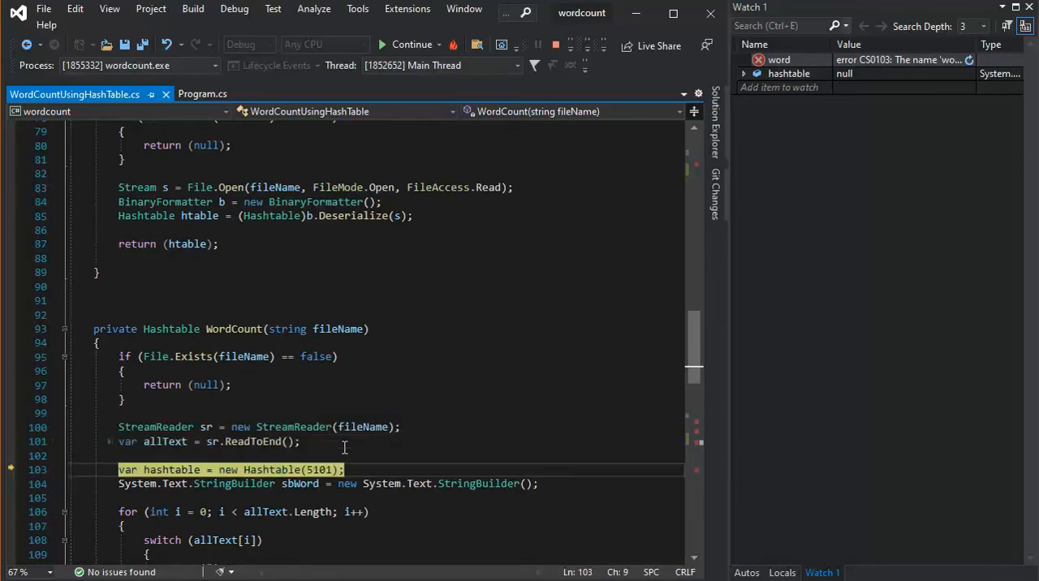
key(F10)
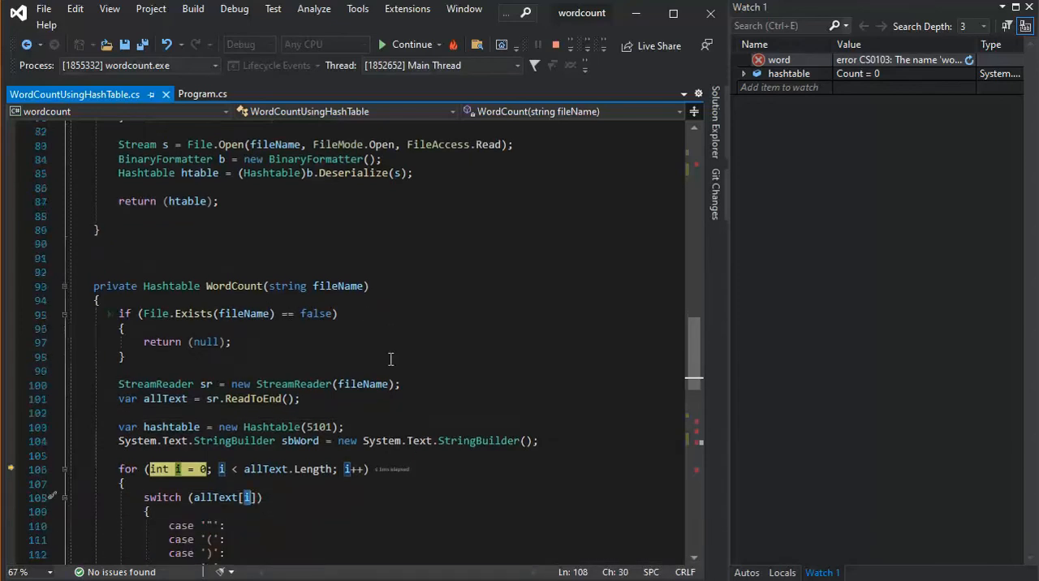
Review the loop's word-counting code while the hashtable is still empty, before 'deep' is added.
scroll(down, 3)
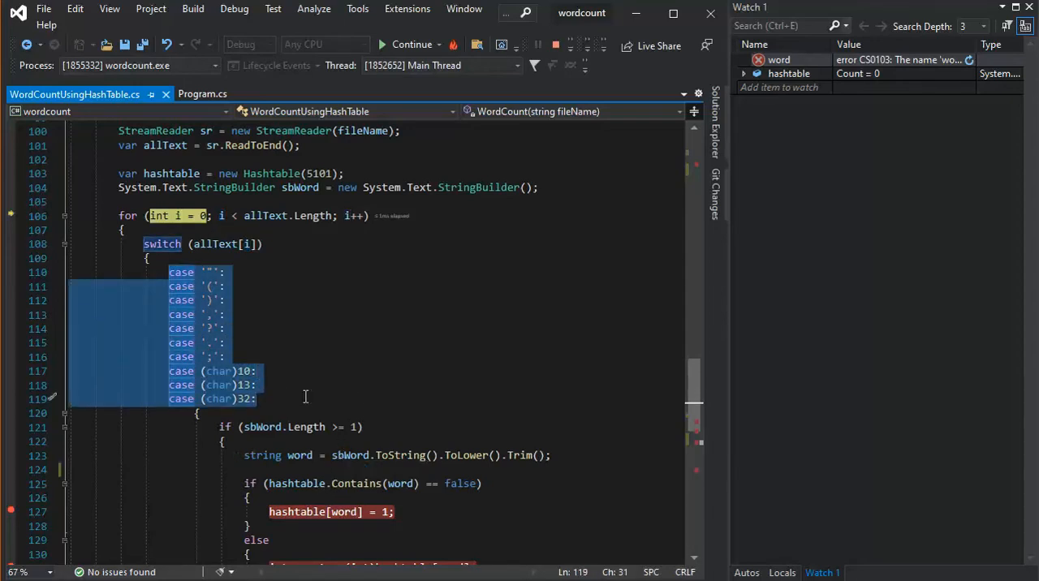
scroll(down, 3)
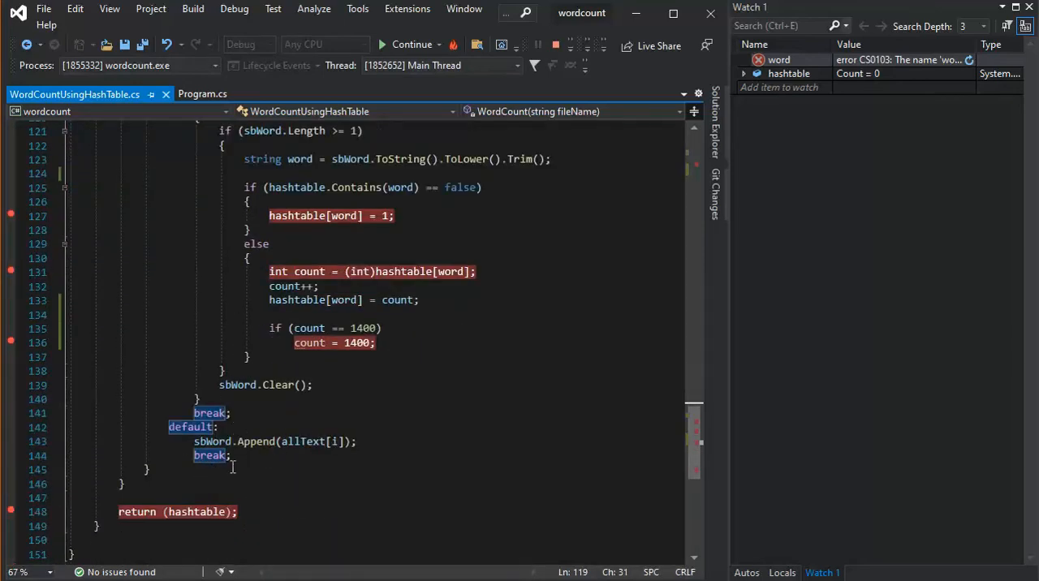
mouse_move(213, 441)
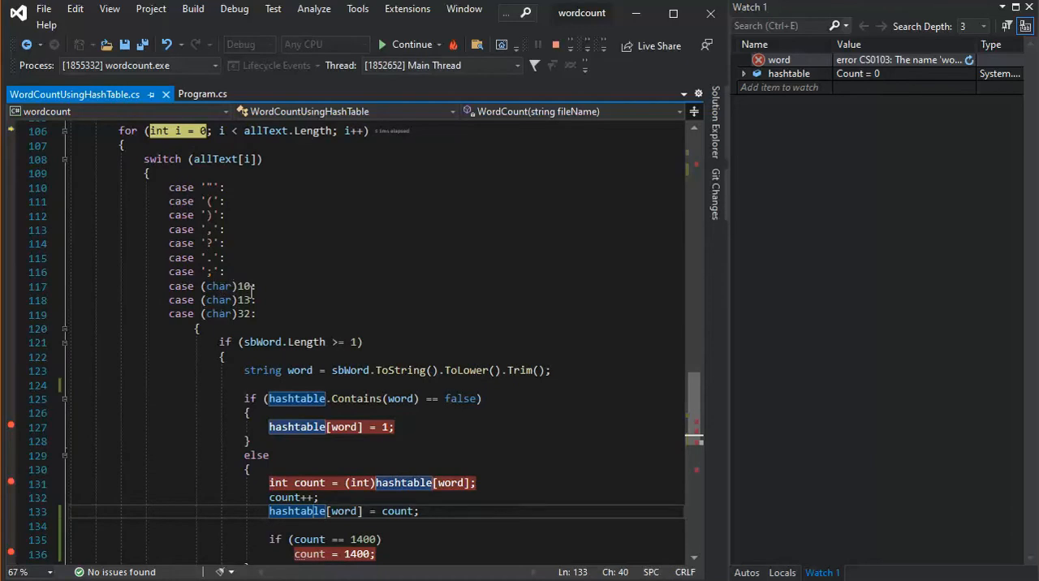
mouse_move(268, 331)
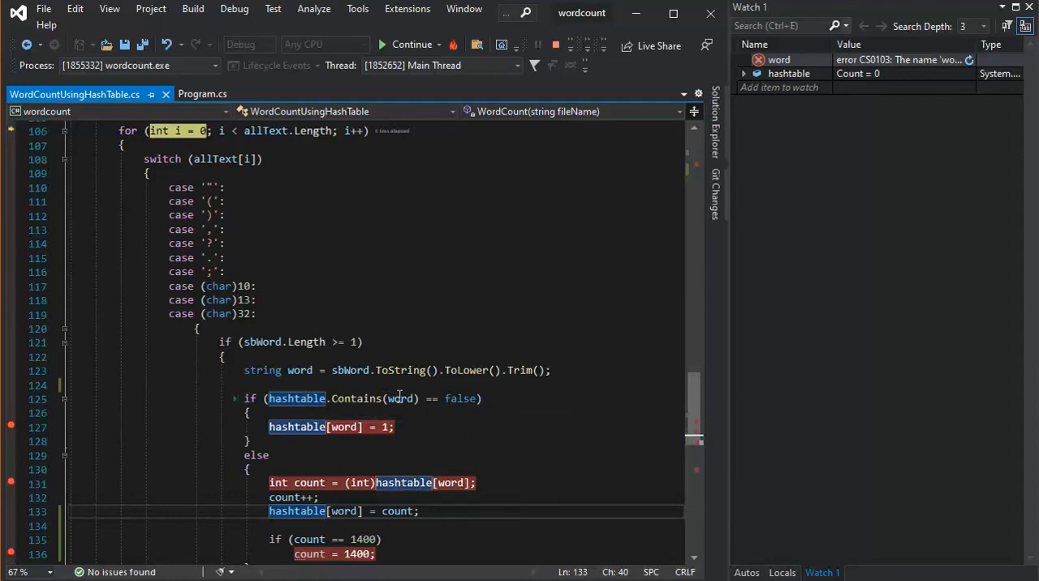
mouse_move(341, 414)
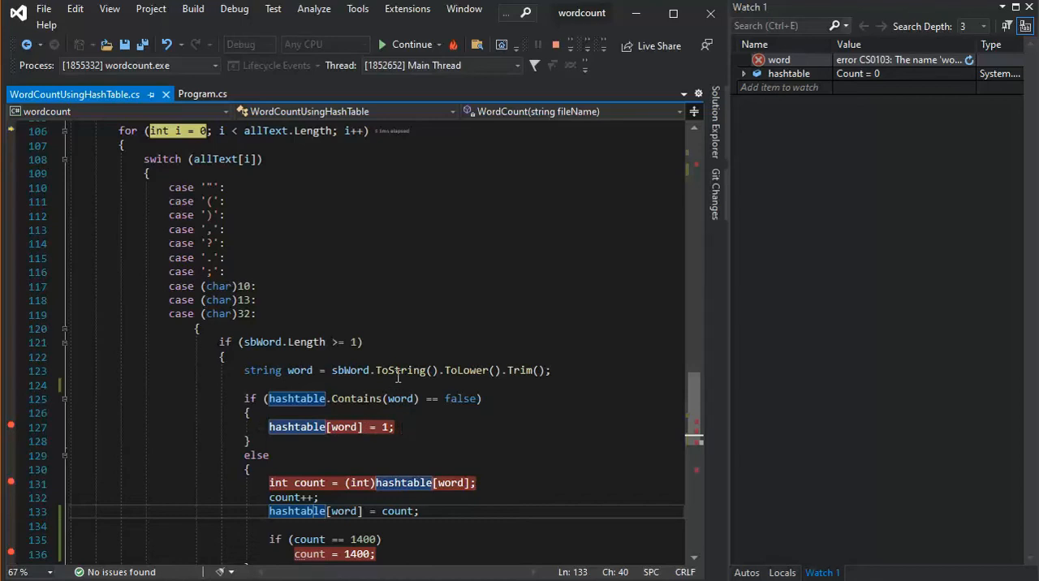
scroll(down, 3)
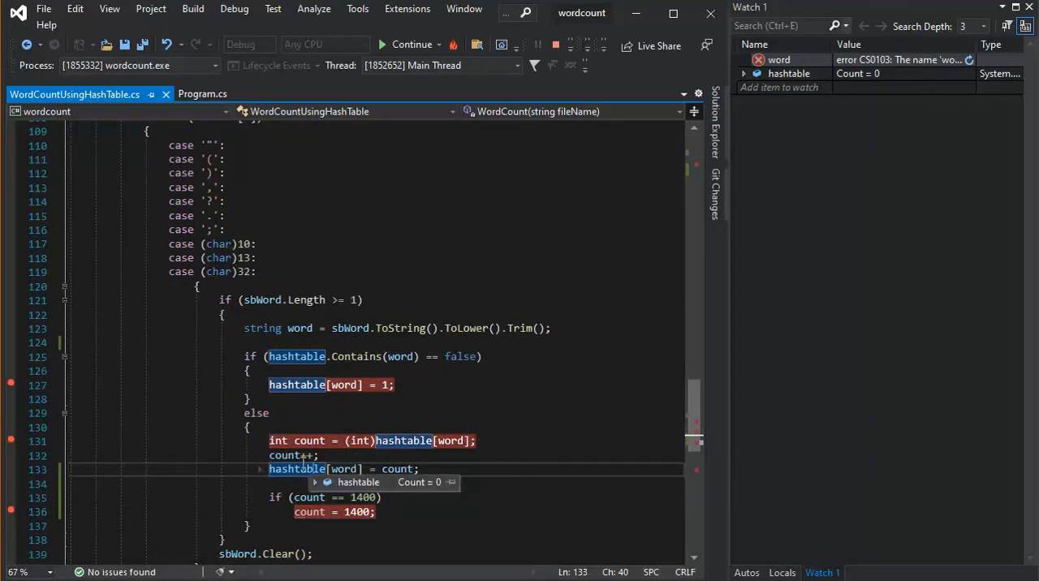
mouse_move(328, 345)
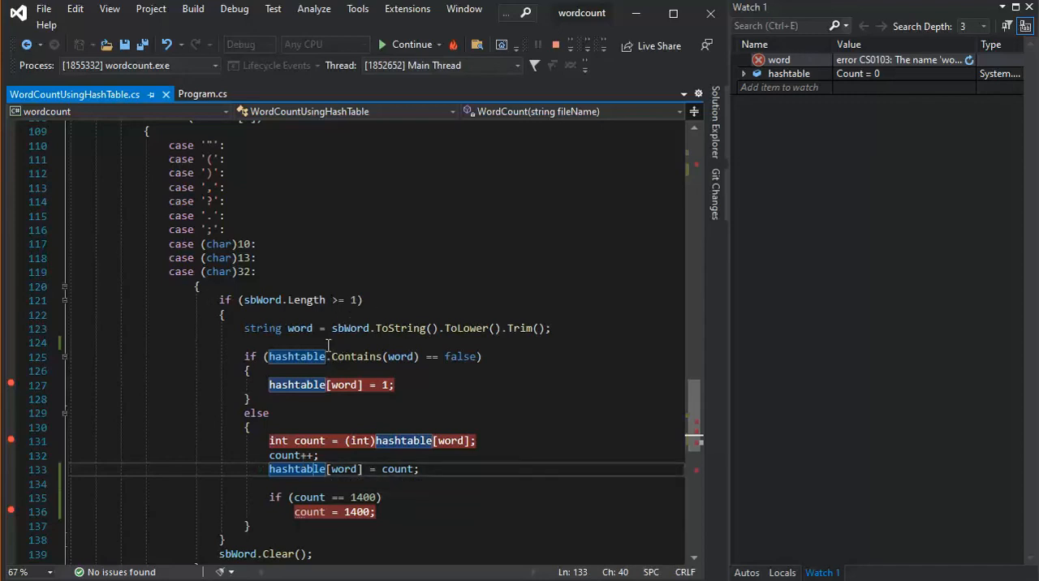
mouse_move(360, 300)
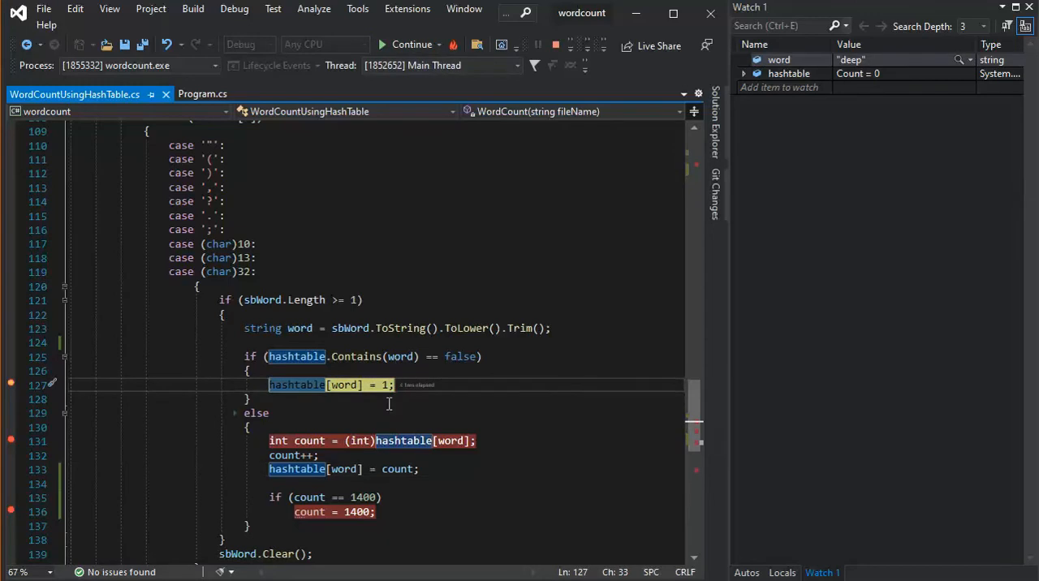
mouse_move(344, 384)
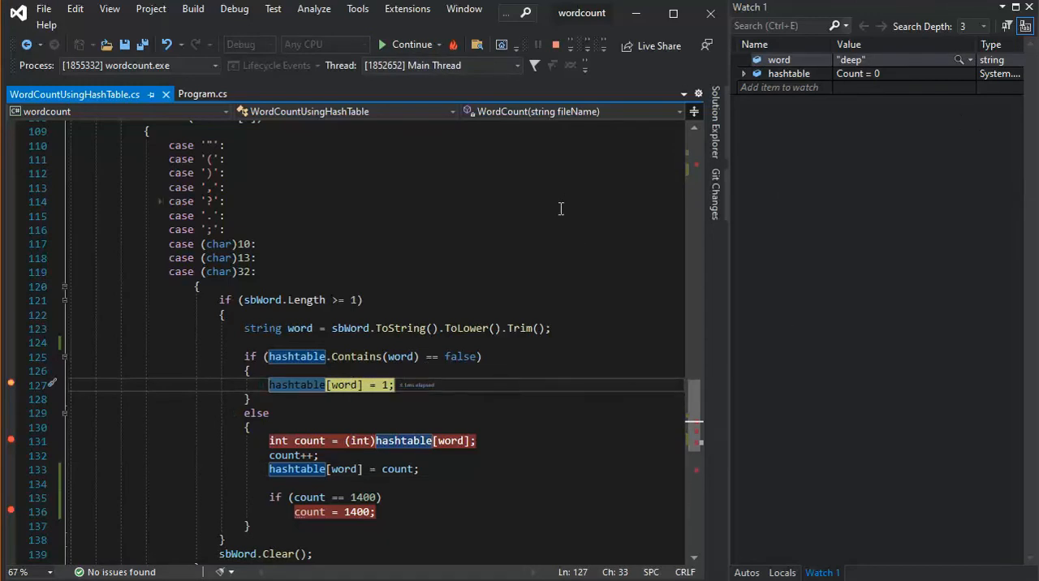
Resume repeatedly so new words are added to the hashtable one at a time.
click(409, 45)
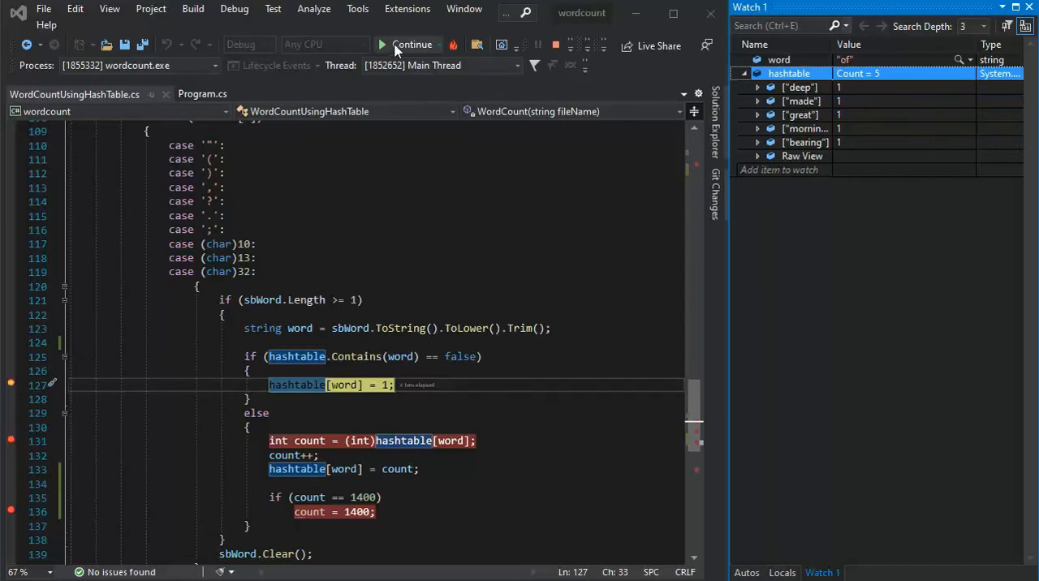
click(413, 44)
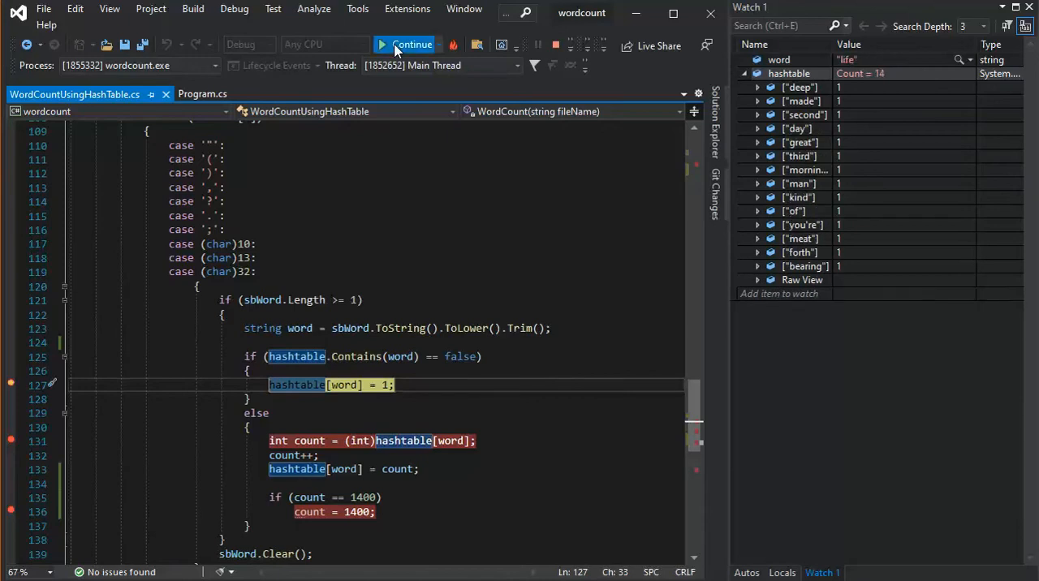
click(412, 44)
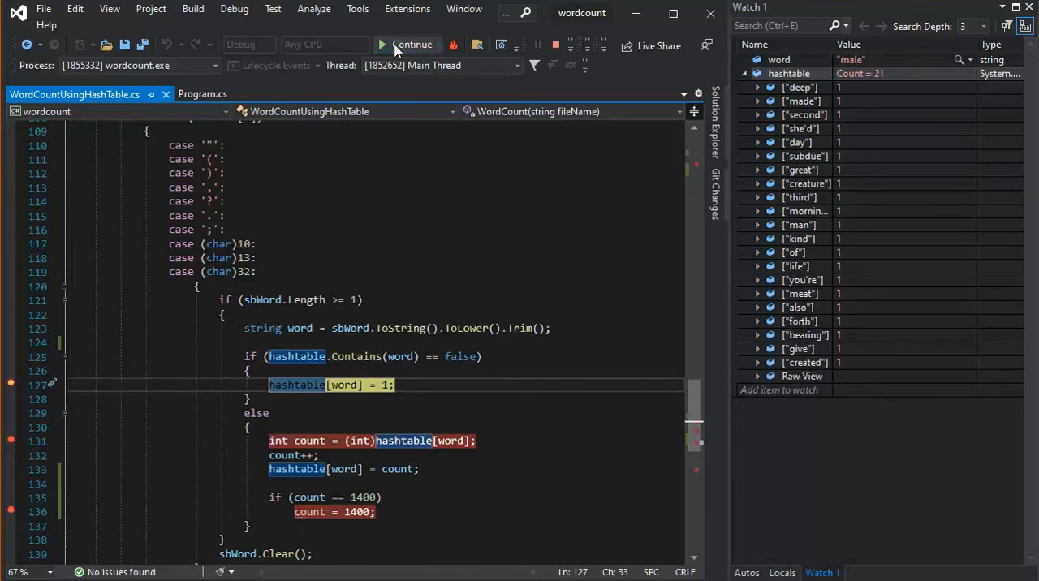
click(413, 45)
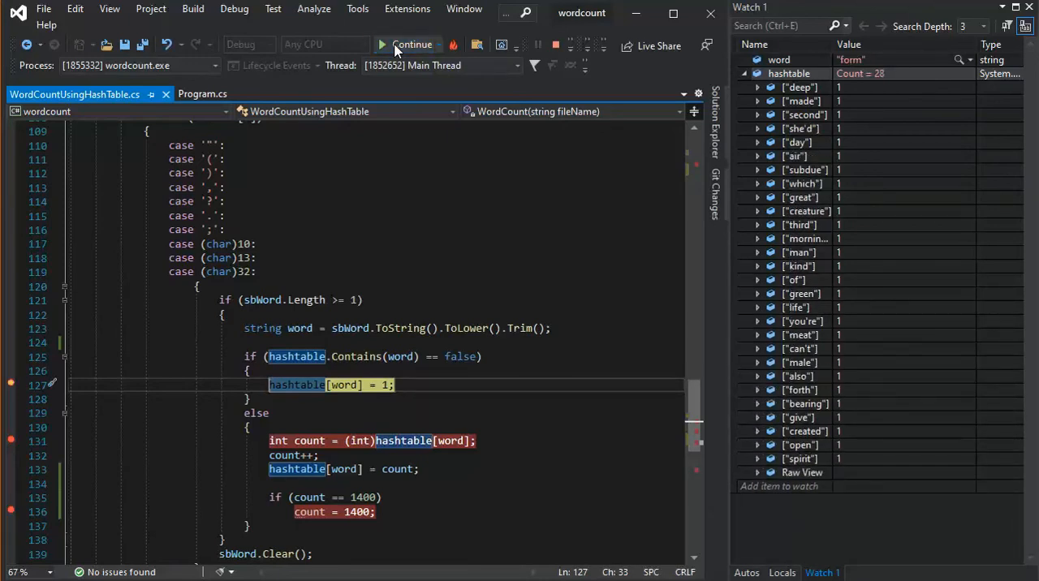
click(413, 44)
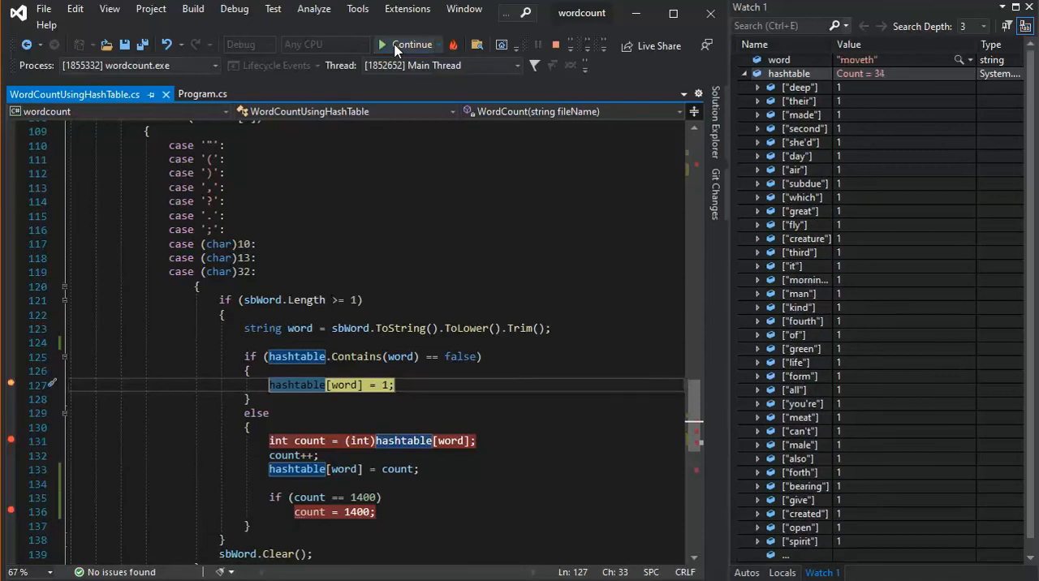
click(412, 45)
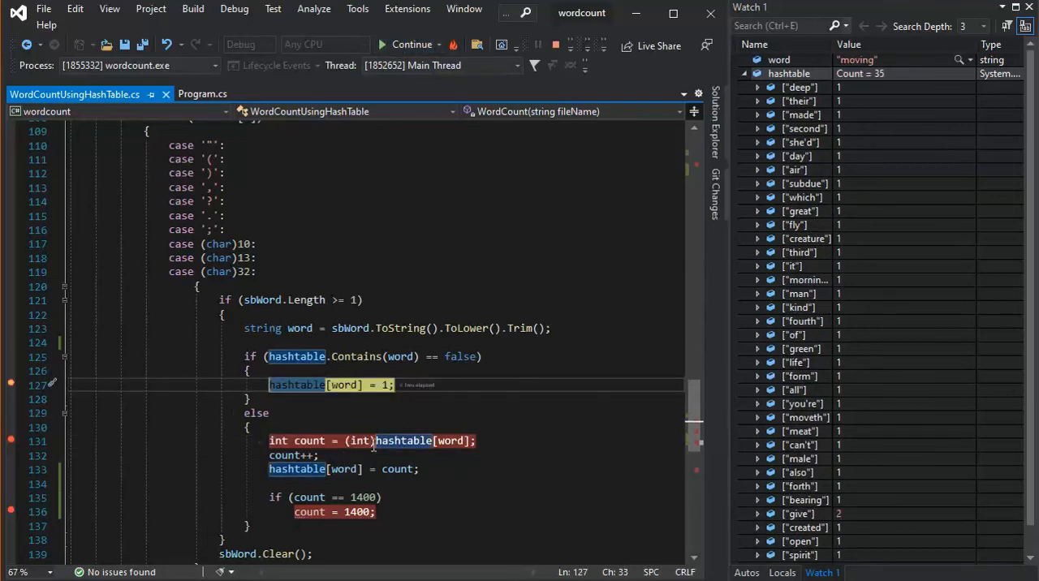
mouse_move(812, 520)
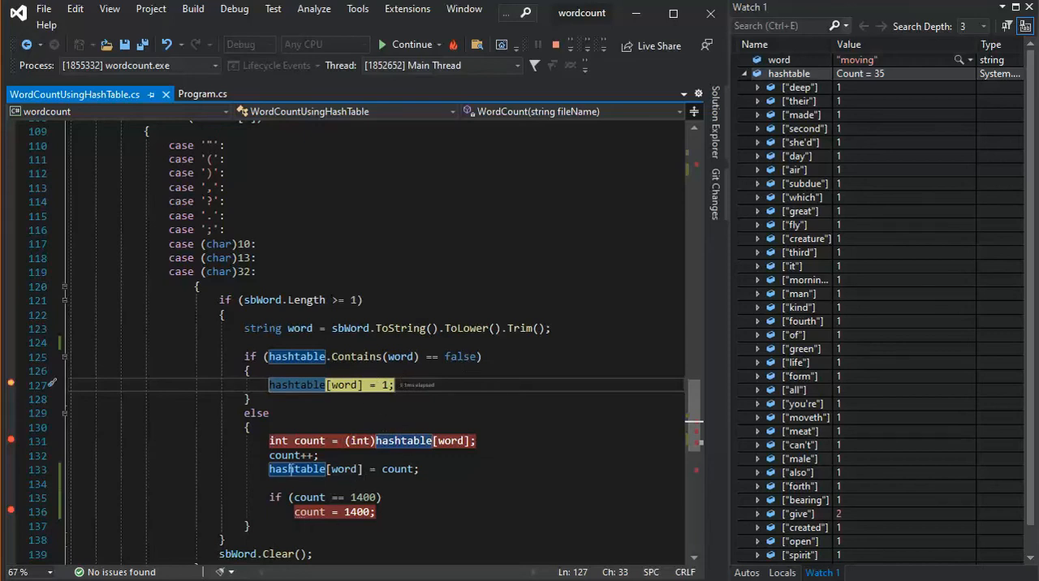
mouse_move(405, 440)
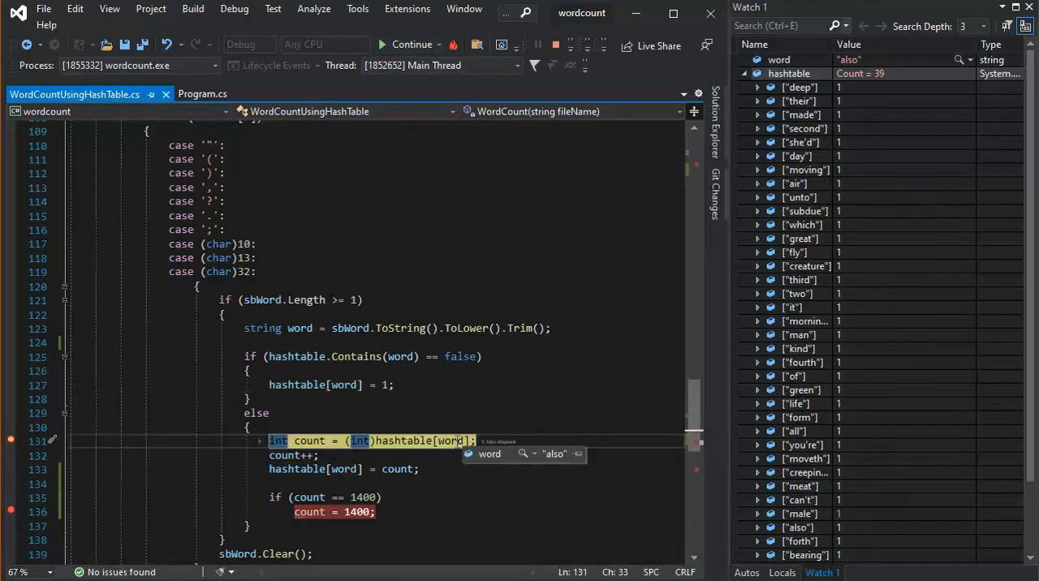
mouse_move(809, 321)
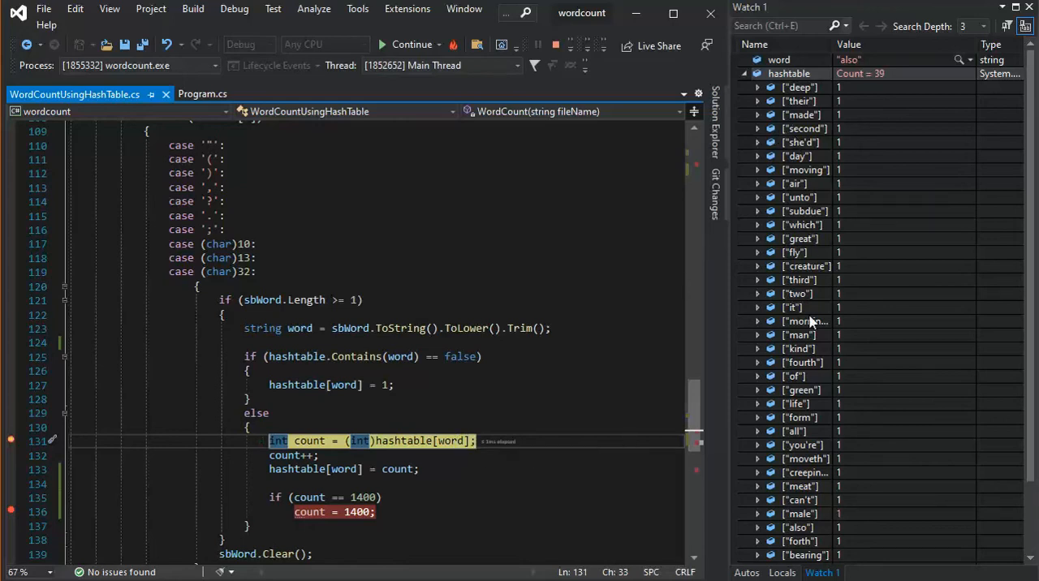
mouse_move(848, 535)
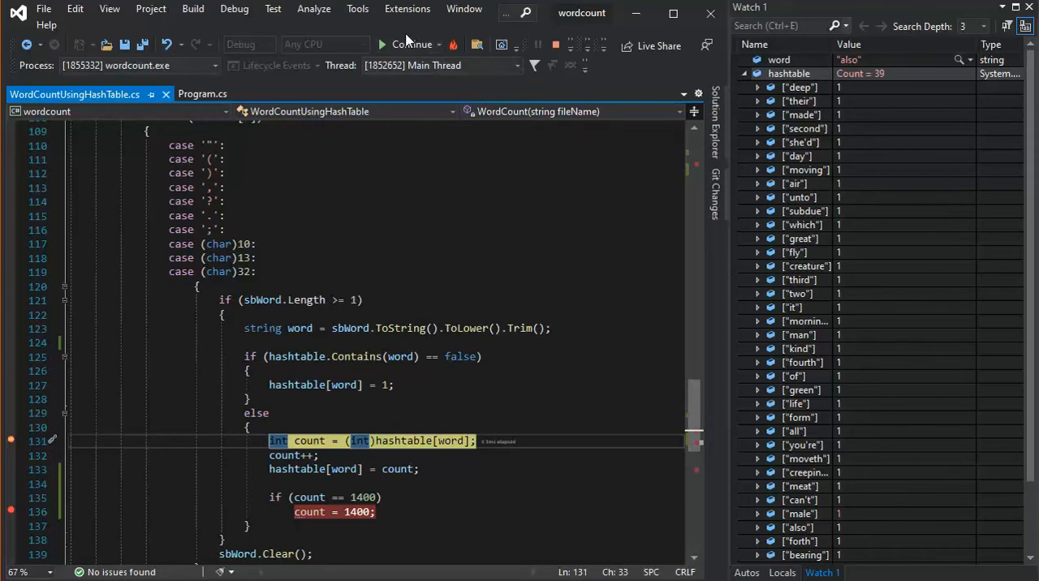
Resume repeatedly at the moved breakpoint so repeated words like 'called' climb to counts of 2 and 3.
click(411, 45)
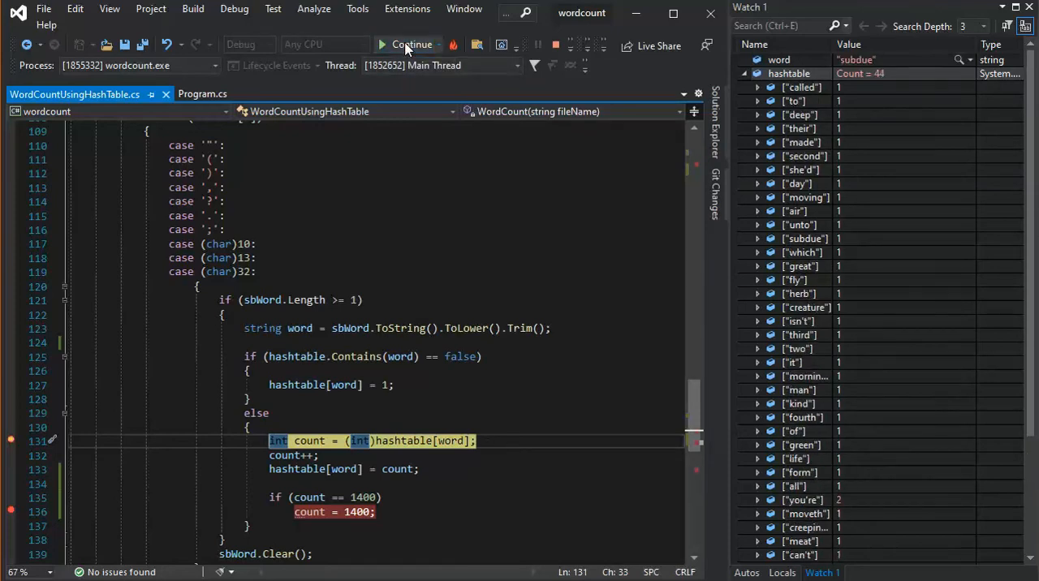
click(410, 45)
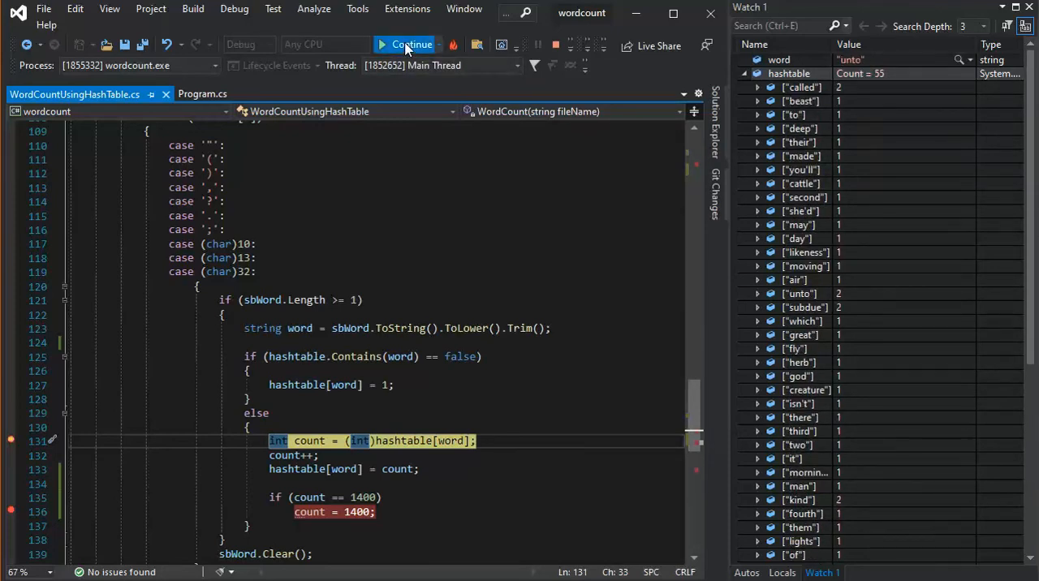
click(409, 44)
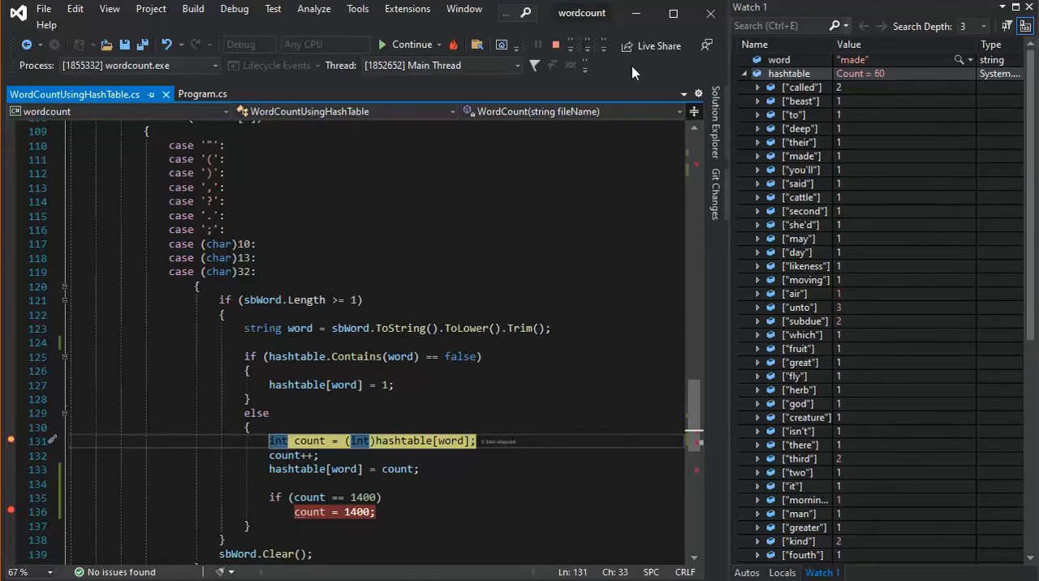
click(411, 45)
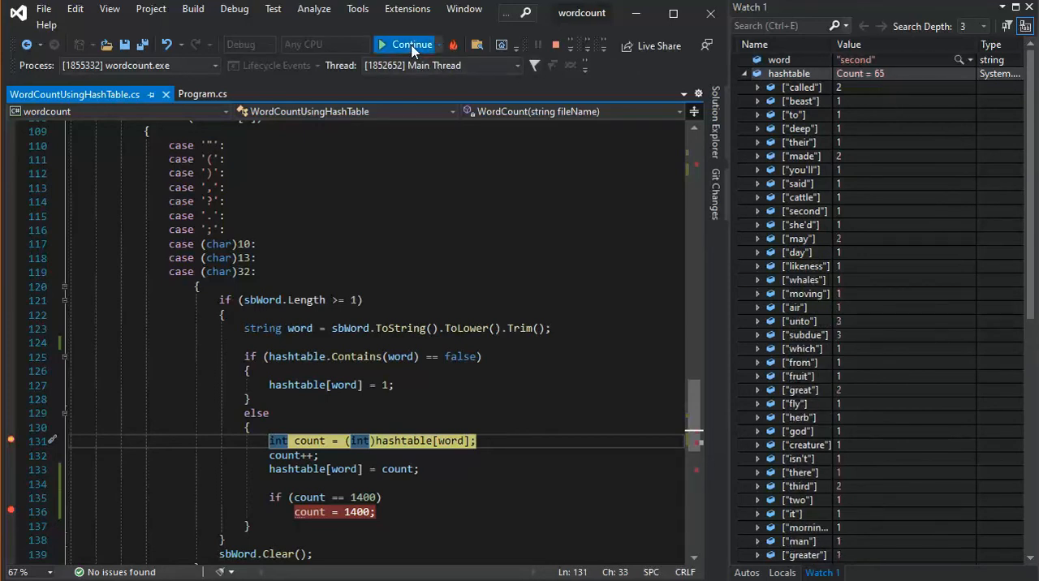
click(410, 45)
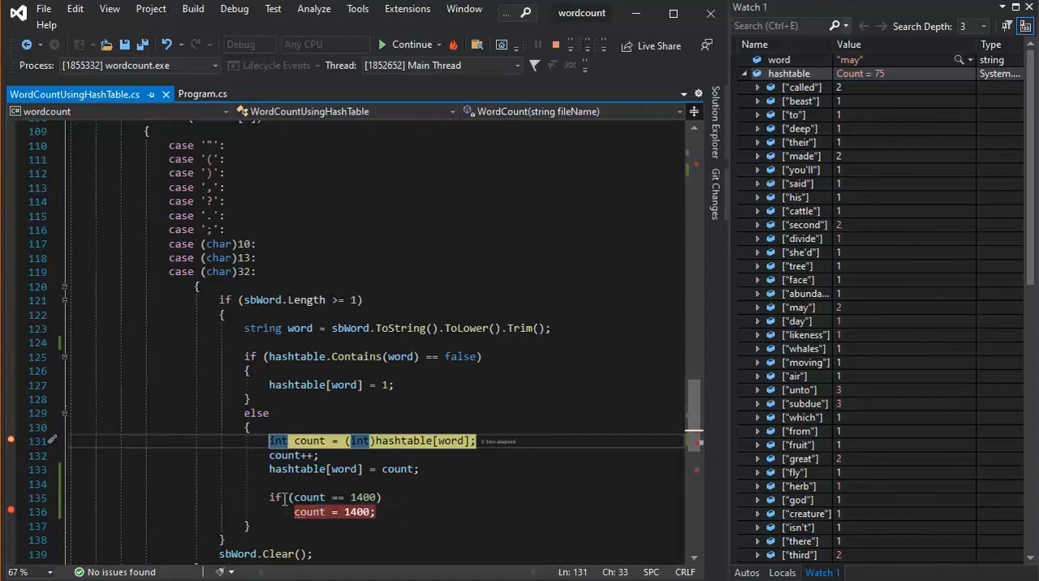
mouse_move(308, 497)
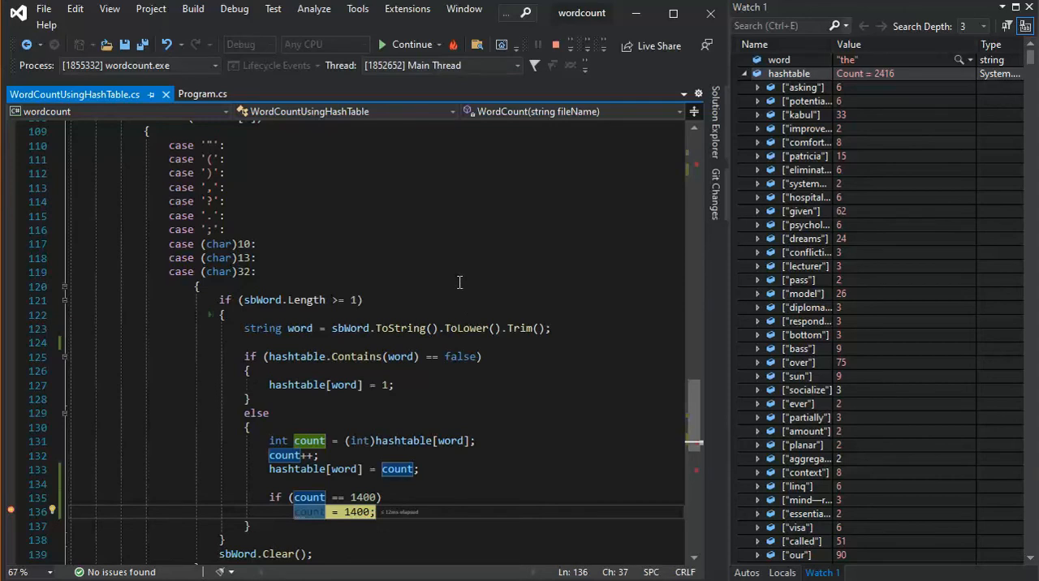
Resume several times so tallies keep climbing, 'our' reaching 400 while the hashtable stays at 2416 words.
scroll(down, 3)
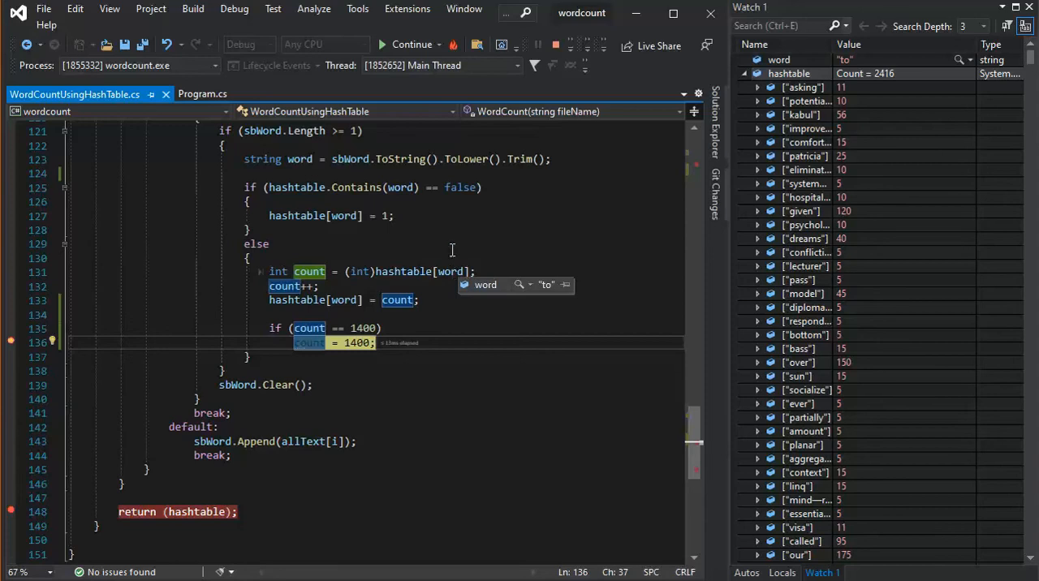
click(412, 44)
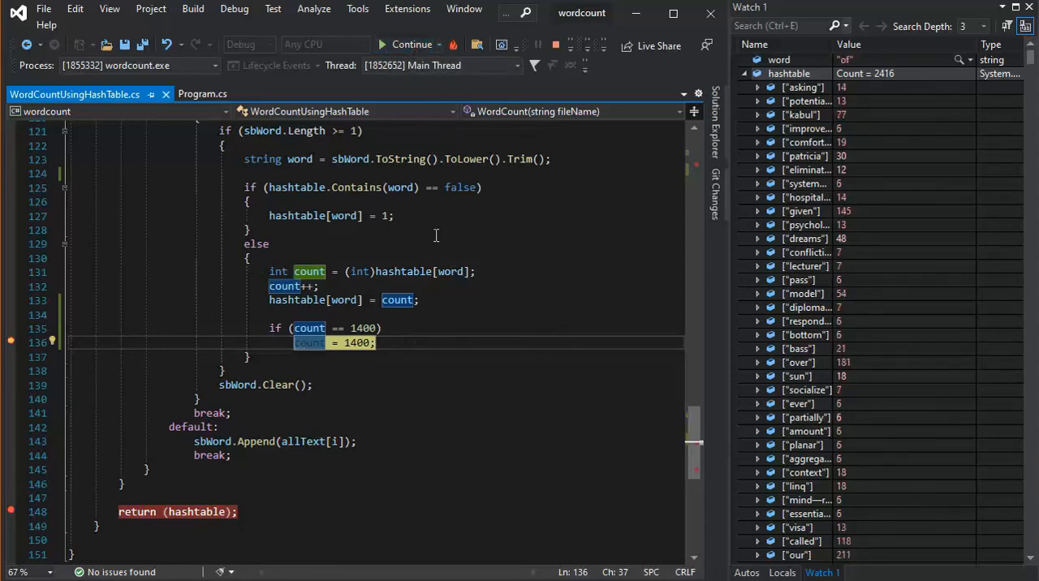
click(410, 45)
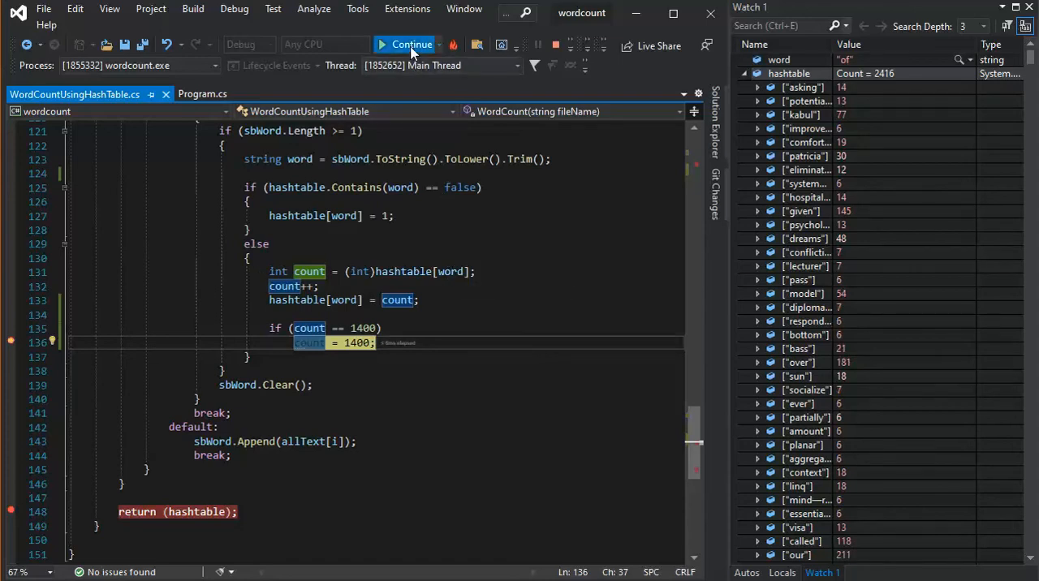
click(408, 45)
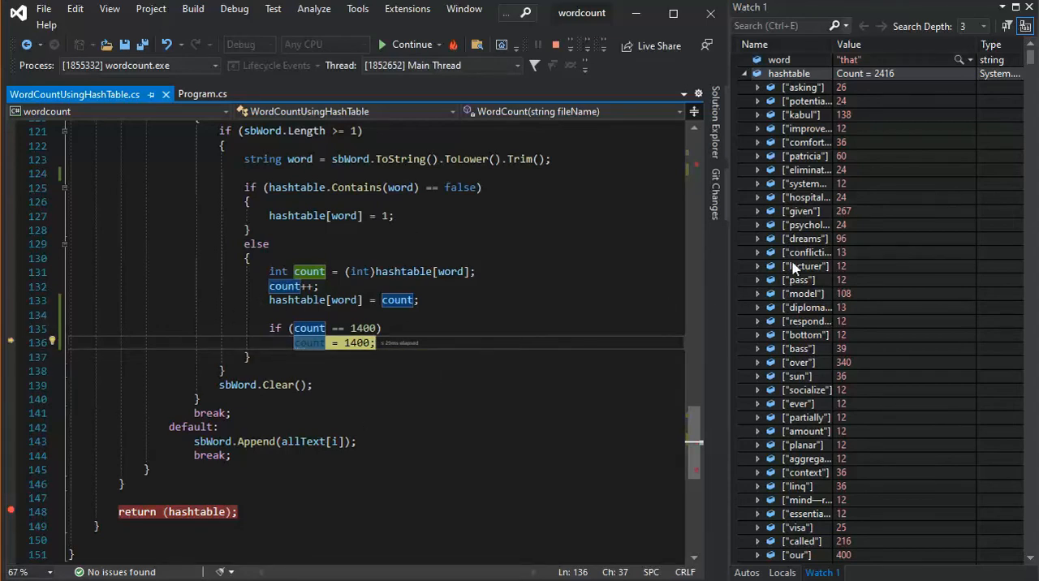
mouse_move(897, 150)
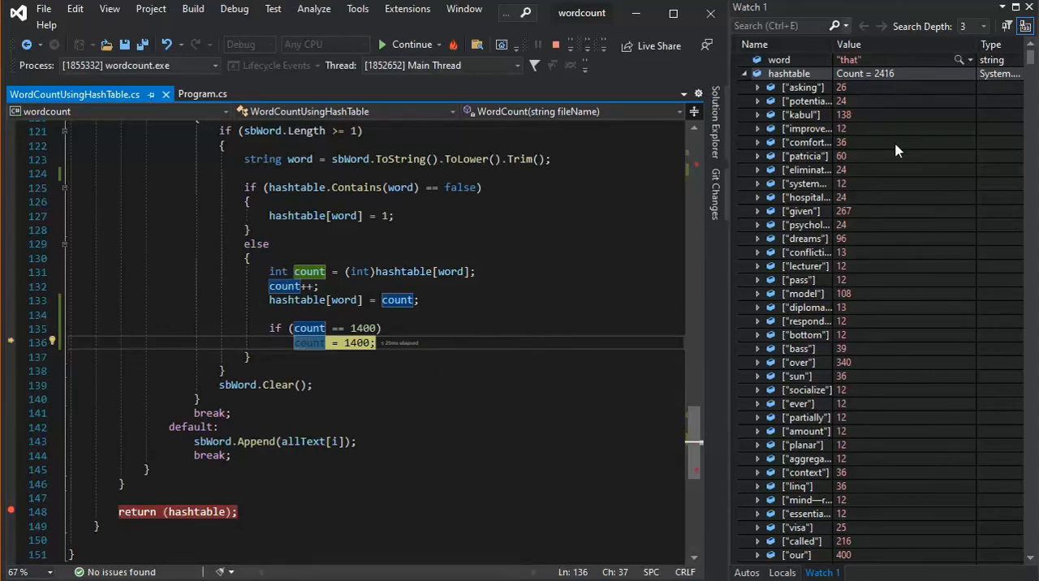
scroll(down, 3)
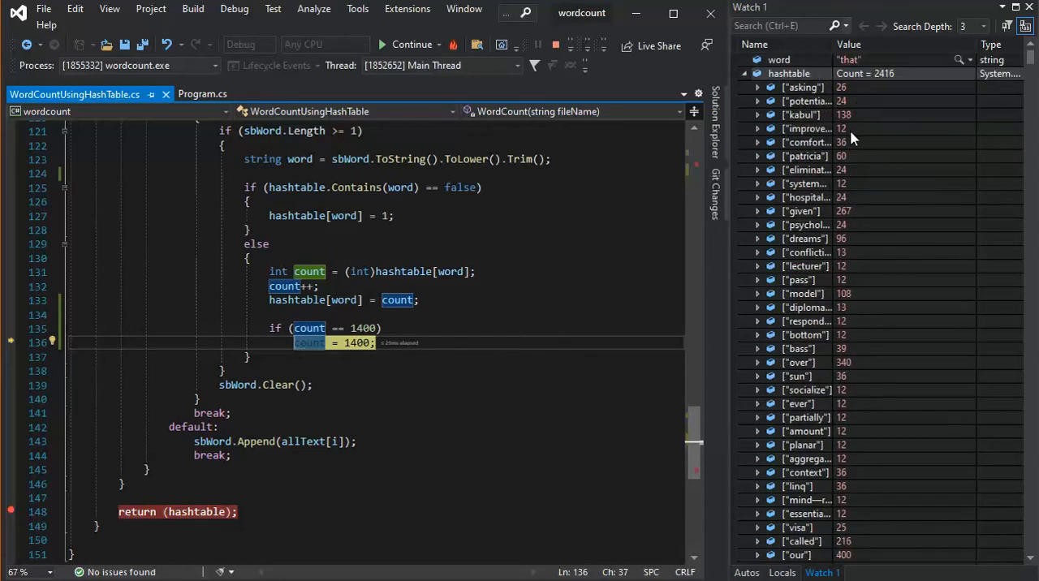
mouse_move(812, 238)
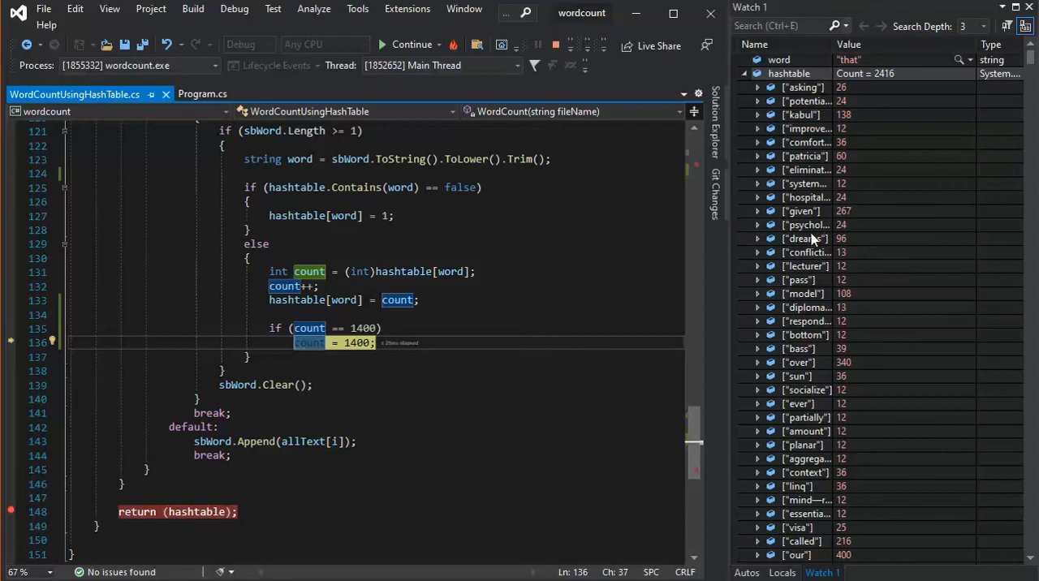
mouse_move(852, 247)
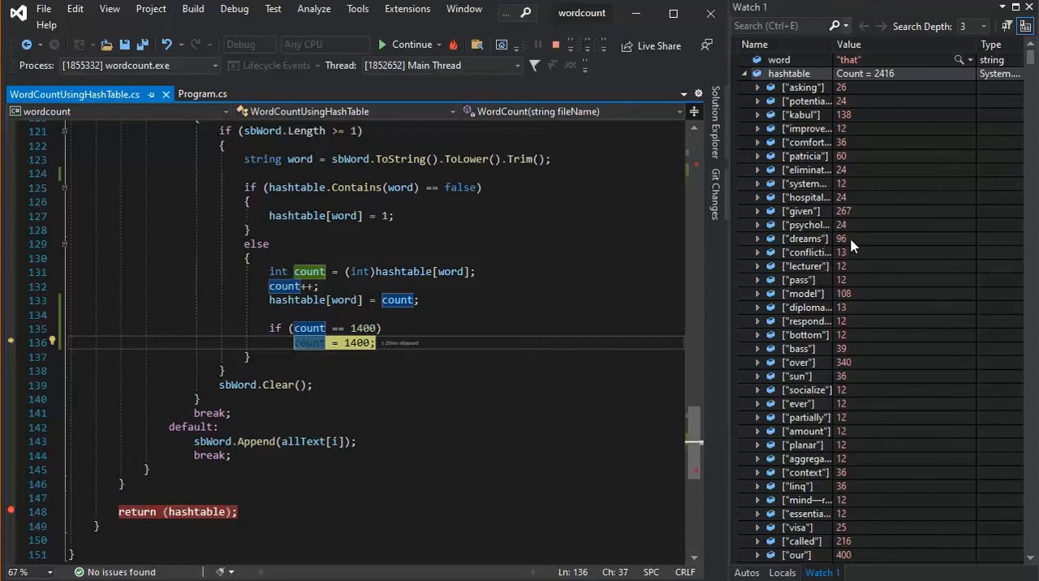
scroll(down, 3)
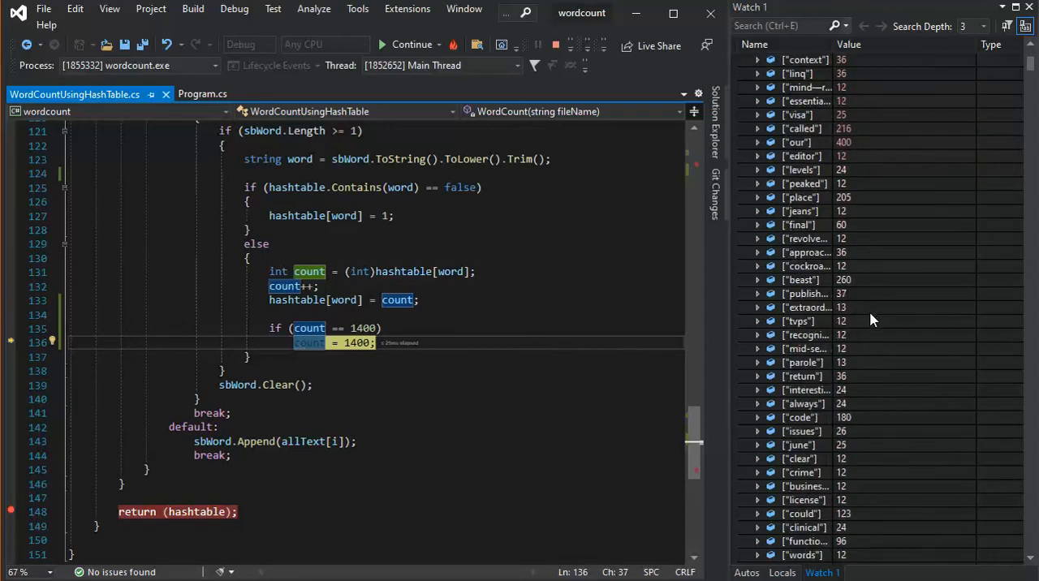
scroll(down, 3)
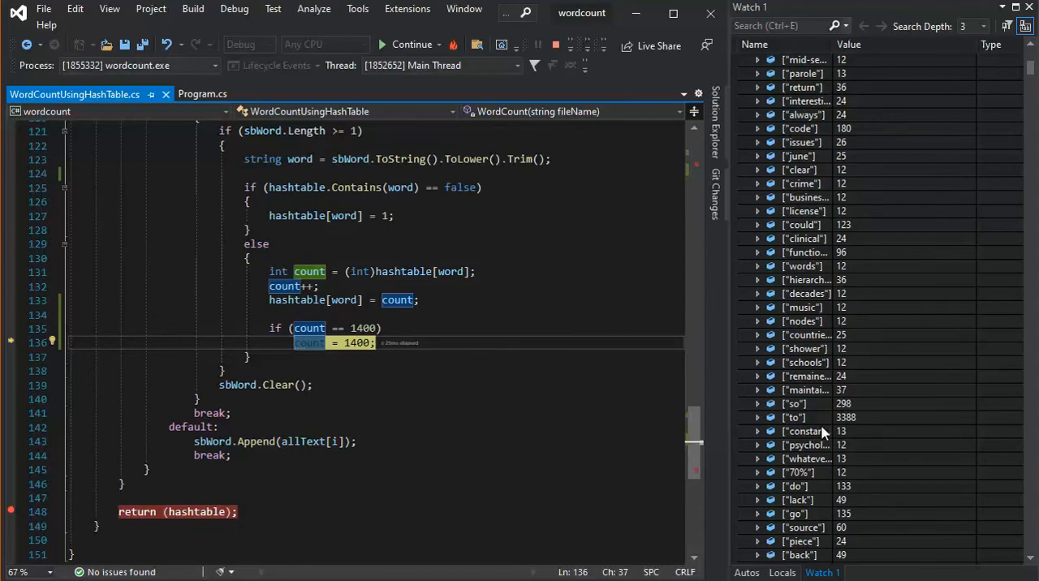
mouse_move(845, 428)
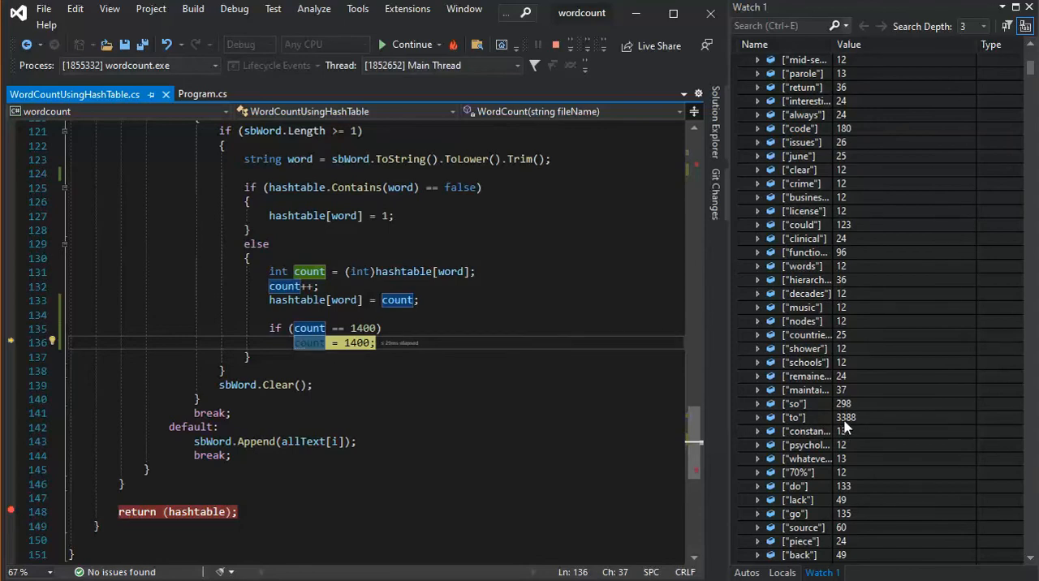
mouse_move(869, 424)
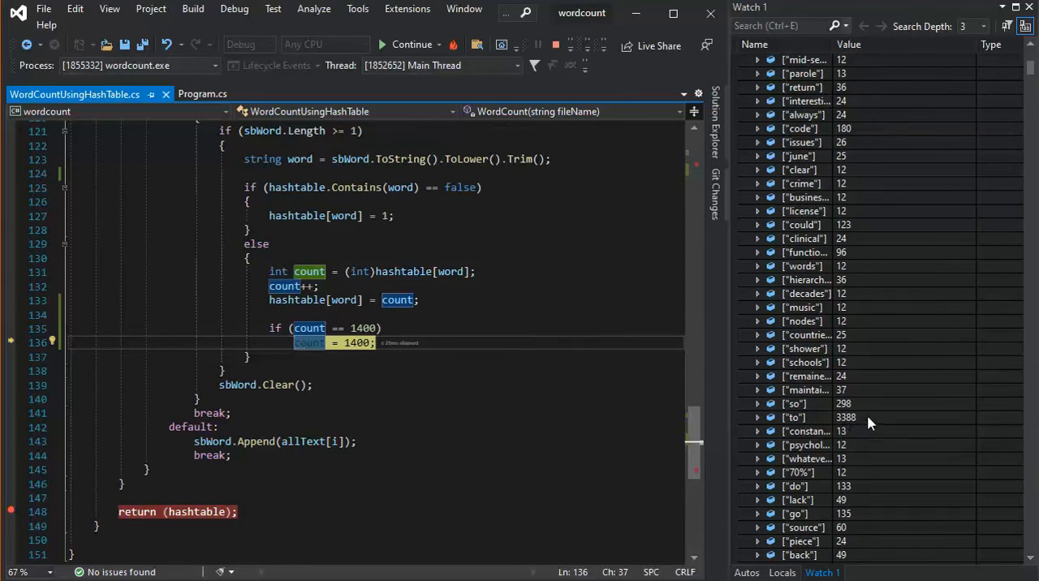
scroll(down, 3)
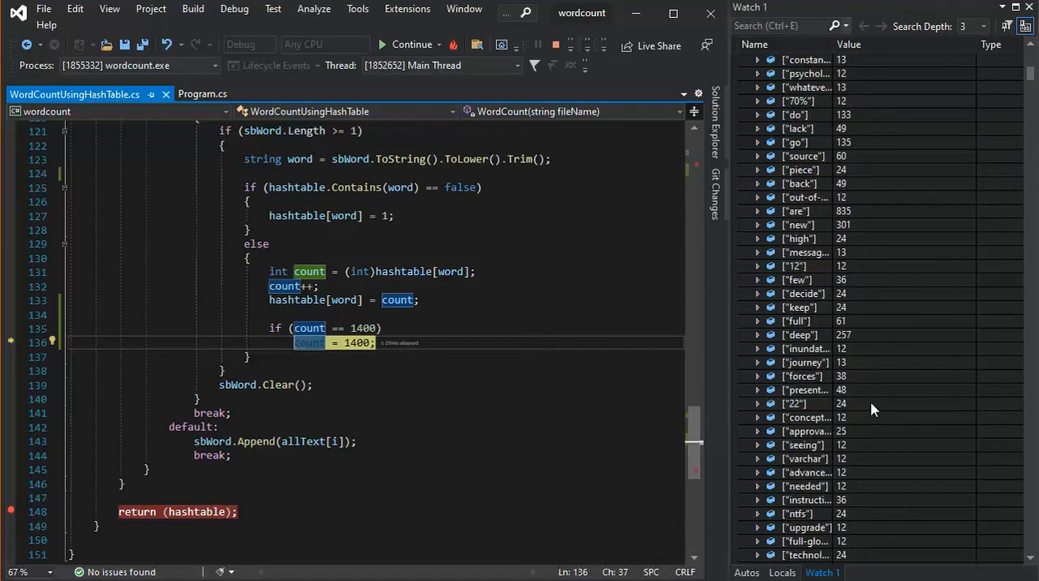
scroll(down, 3)
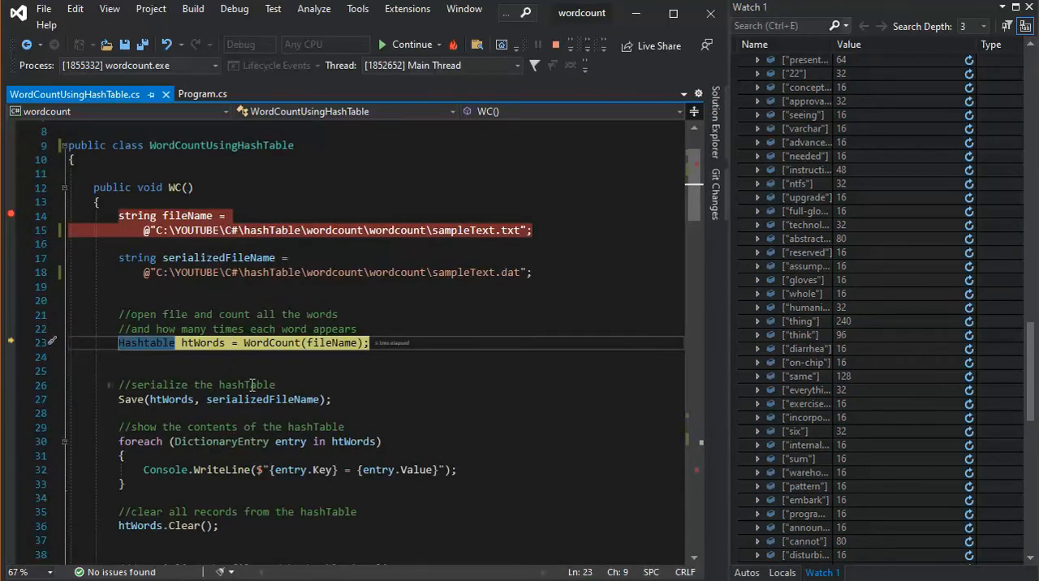
Step into Save, pausing at opening the output stream for sampleText.dat before serialization.
key(F10)
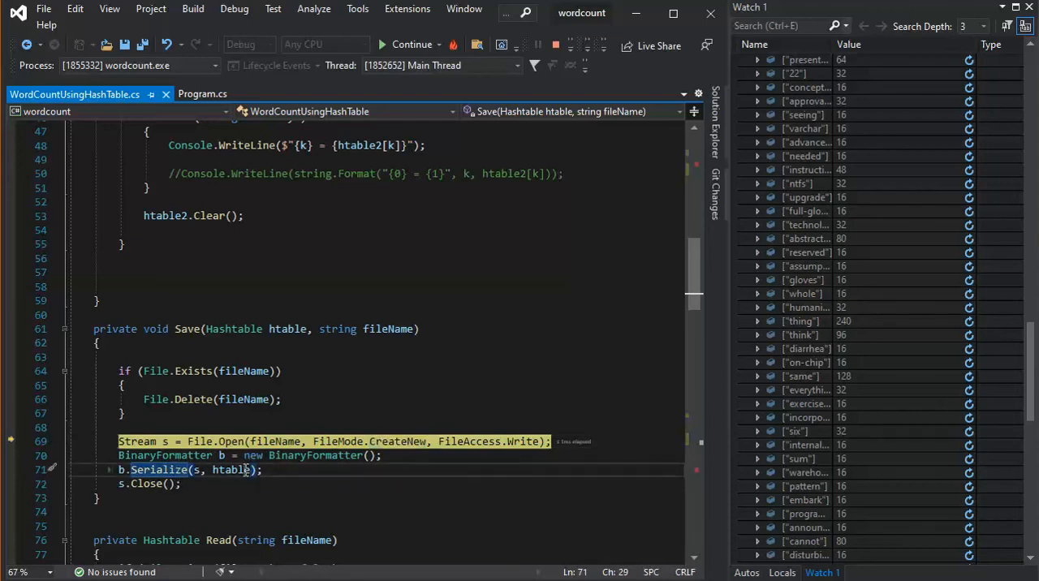
mouse_move(233, 470)
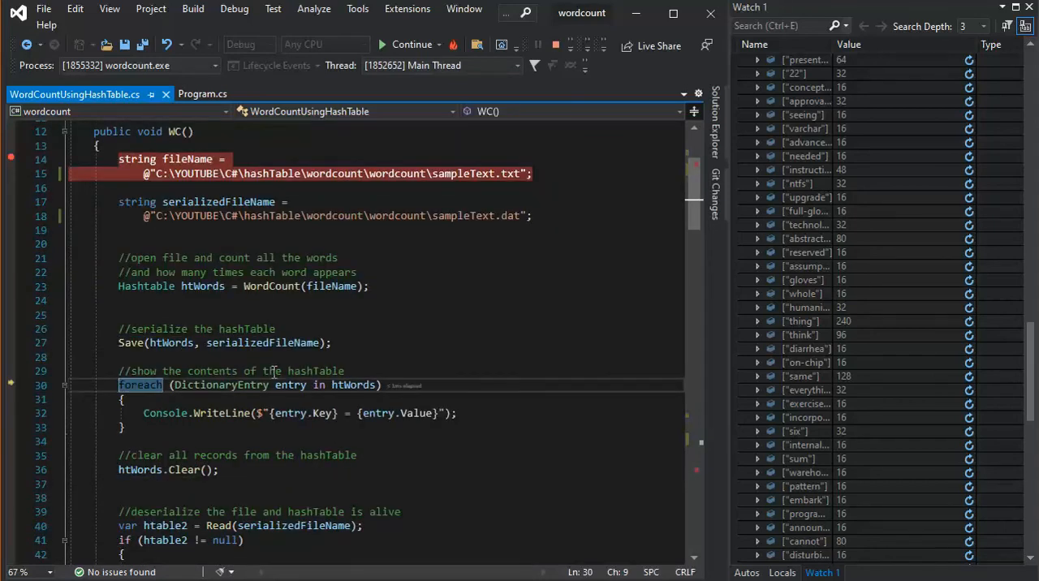
mouse_move(260, 343)
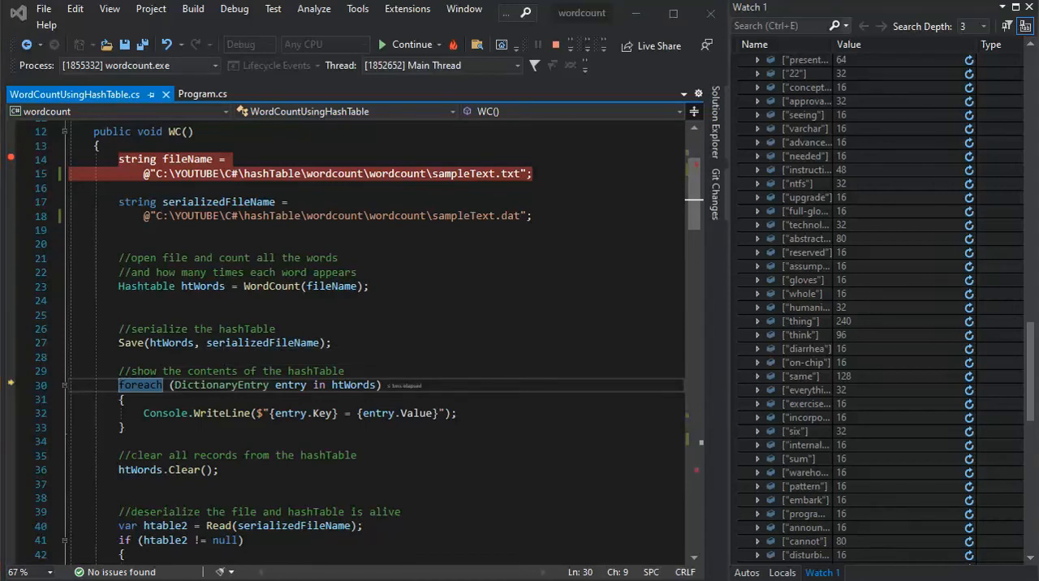
mouse_move(505, 523)
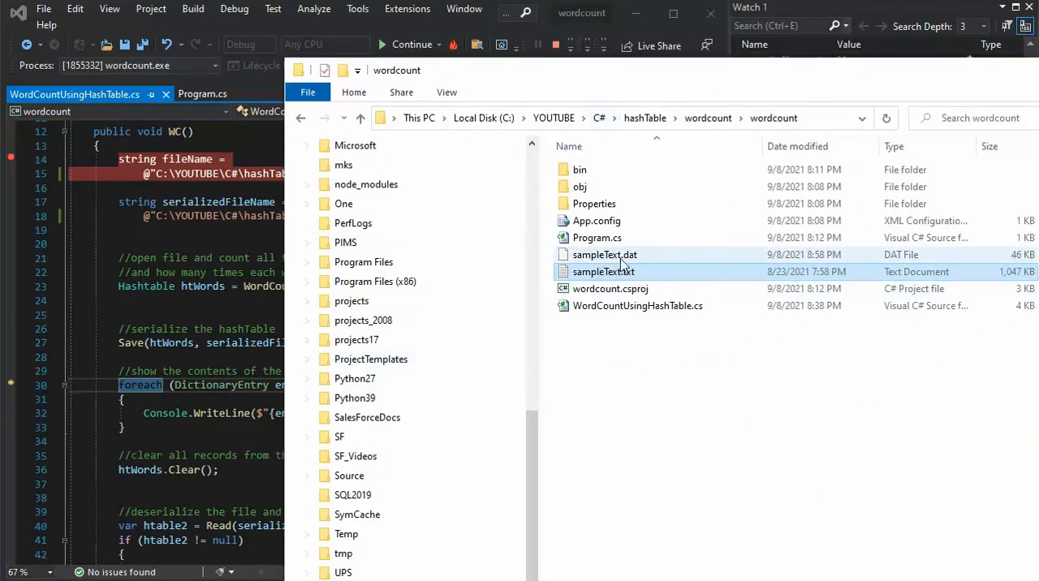
mouse_move(604, 271)
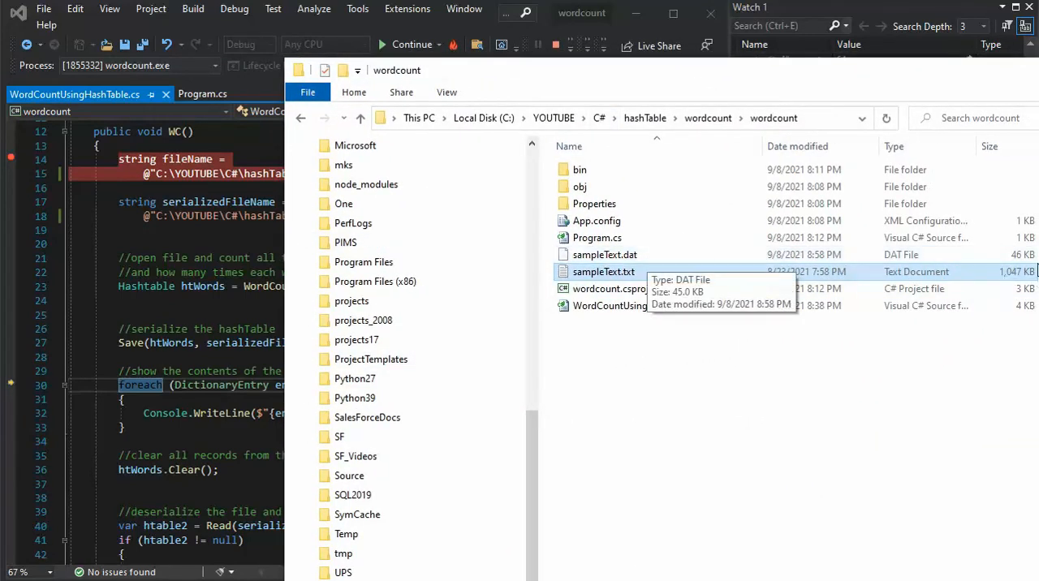
mouse_move(830, 72)
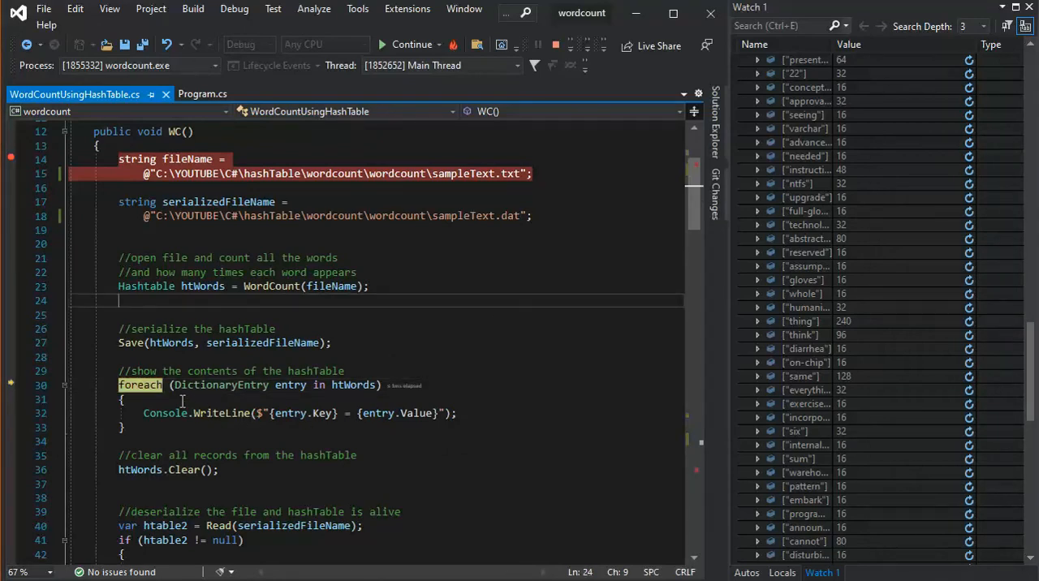
mouse_move(182, 421)
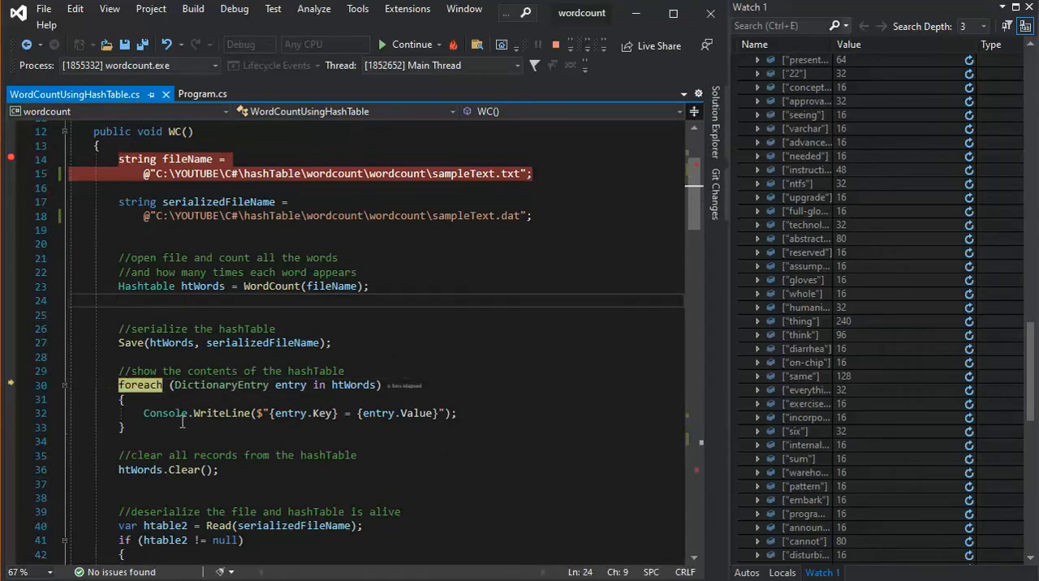
mouse_move(266, 408)
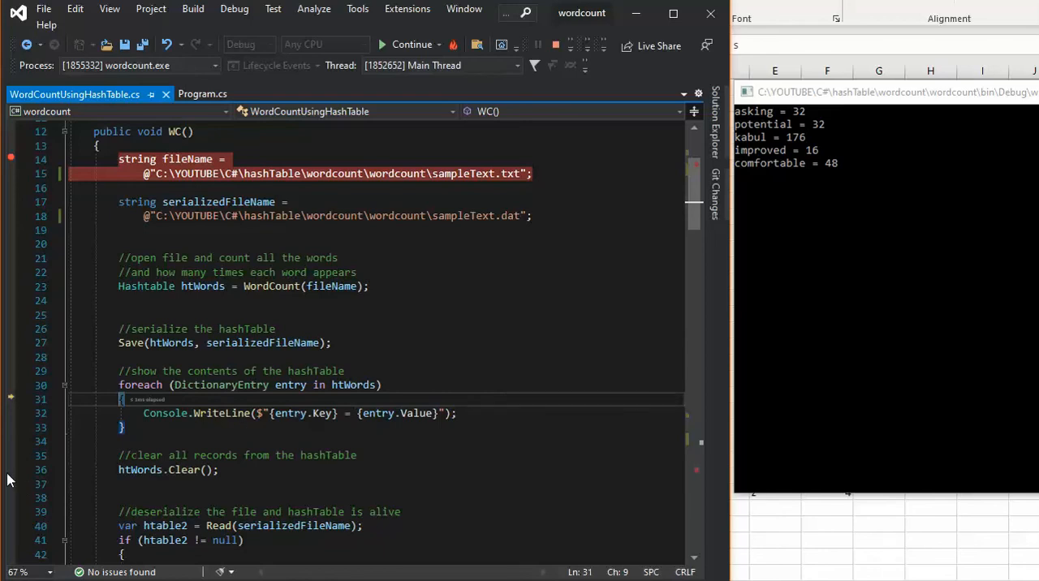
Resume so every word and count prints to the console, then run htWords.Clear() to empty the hashtable.
click(412, 45)
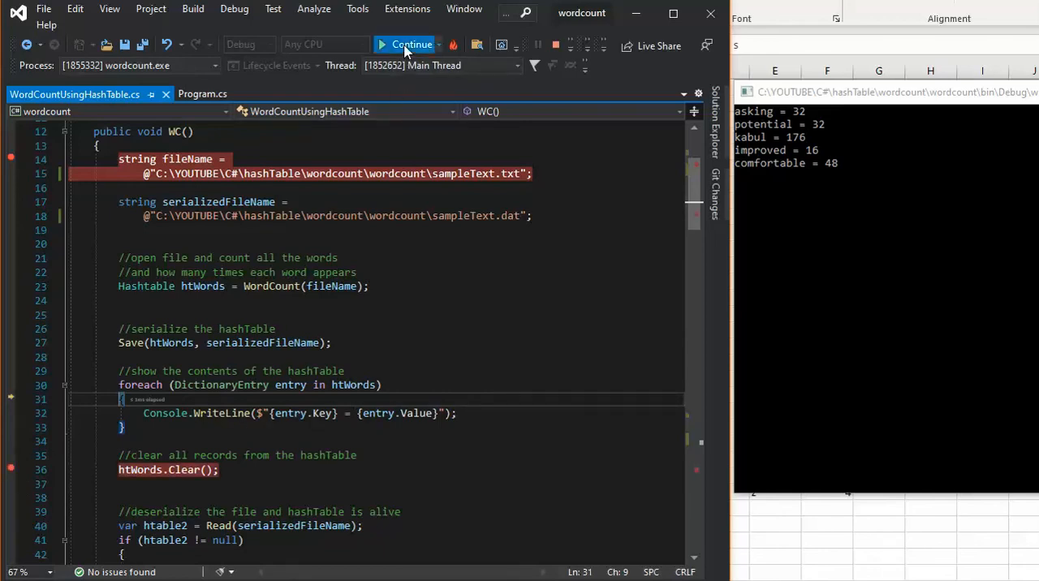
click(412, 45)
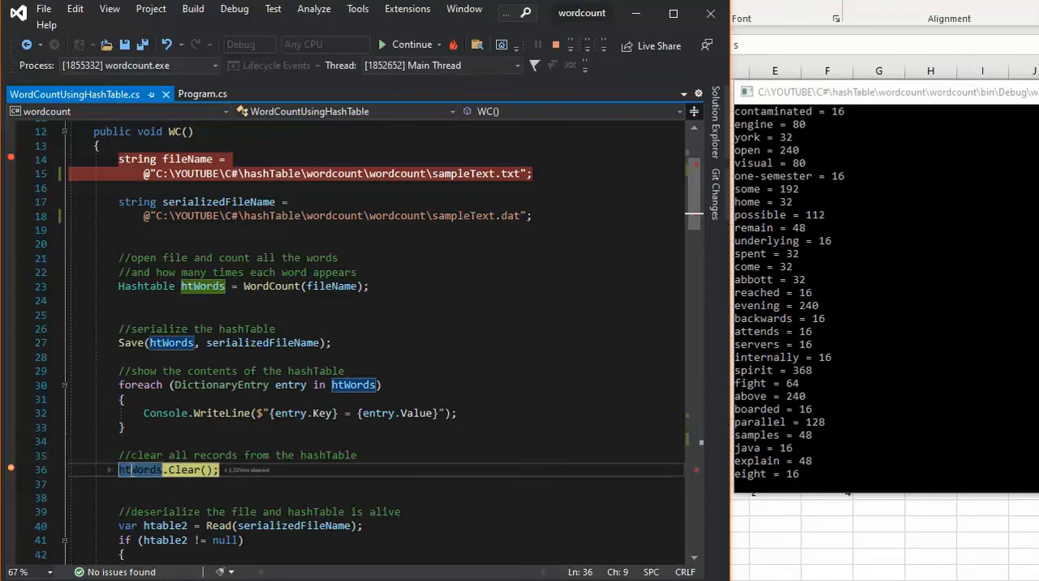
mouse_move(203, 285)
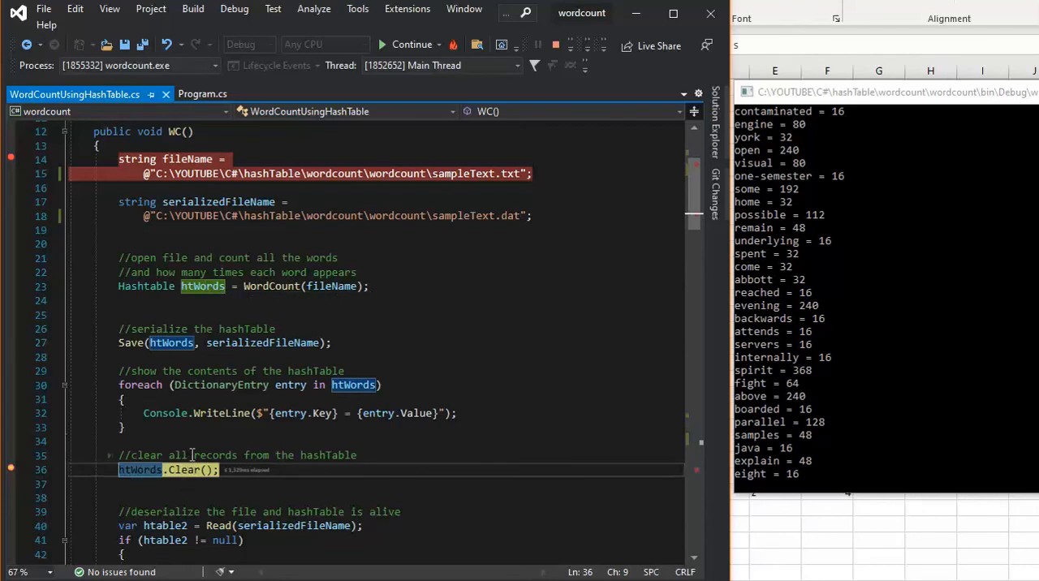
key(F10)
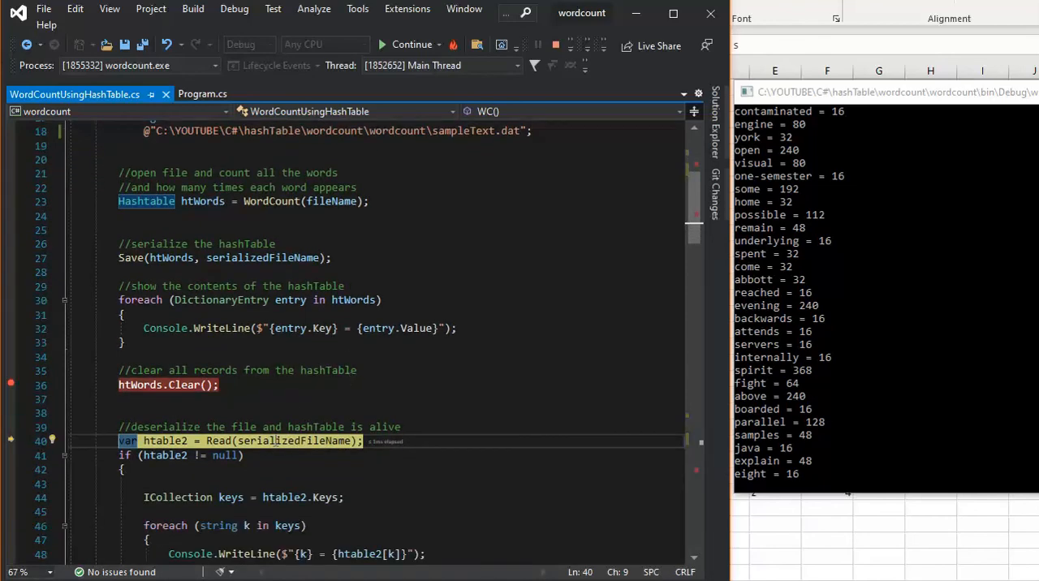
mouse_move(702, 380)
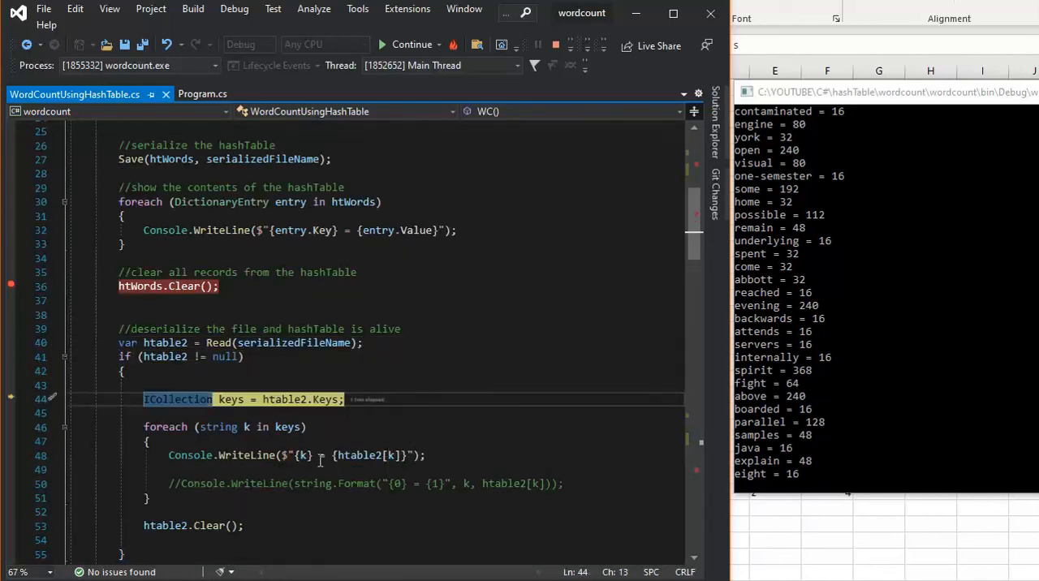
mouse_move(316, 399)
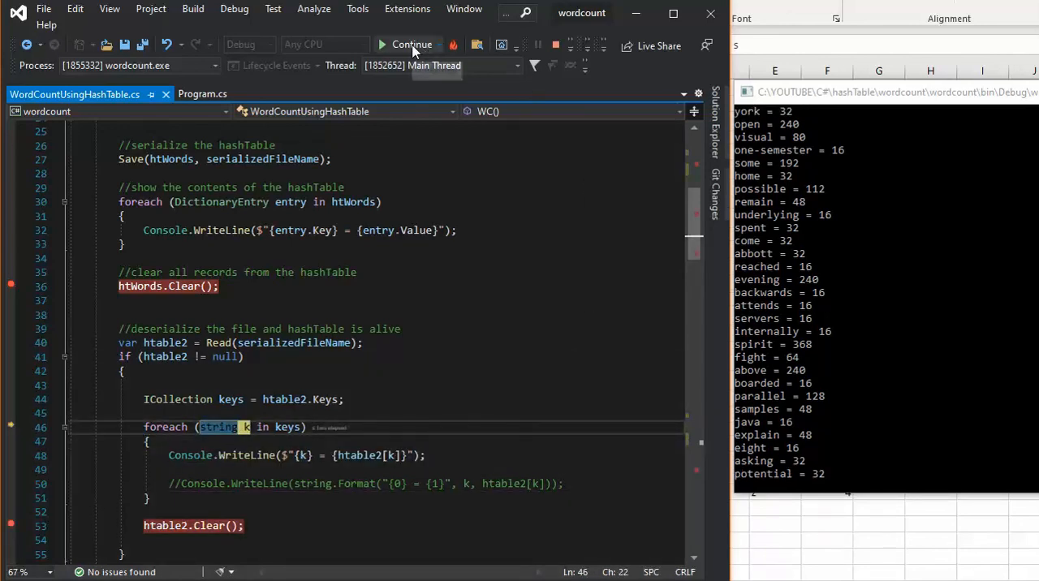
Resume to print the word counts reloaded from sampleText.dat, then step out of WC back to Main.
click(412, 45)
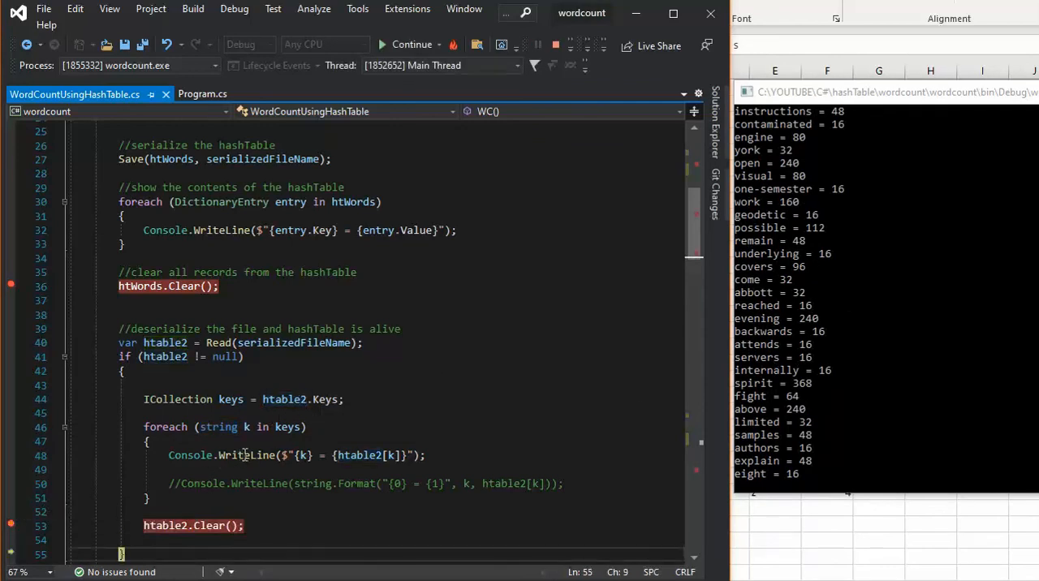
click(203, 93)
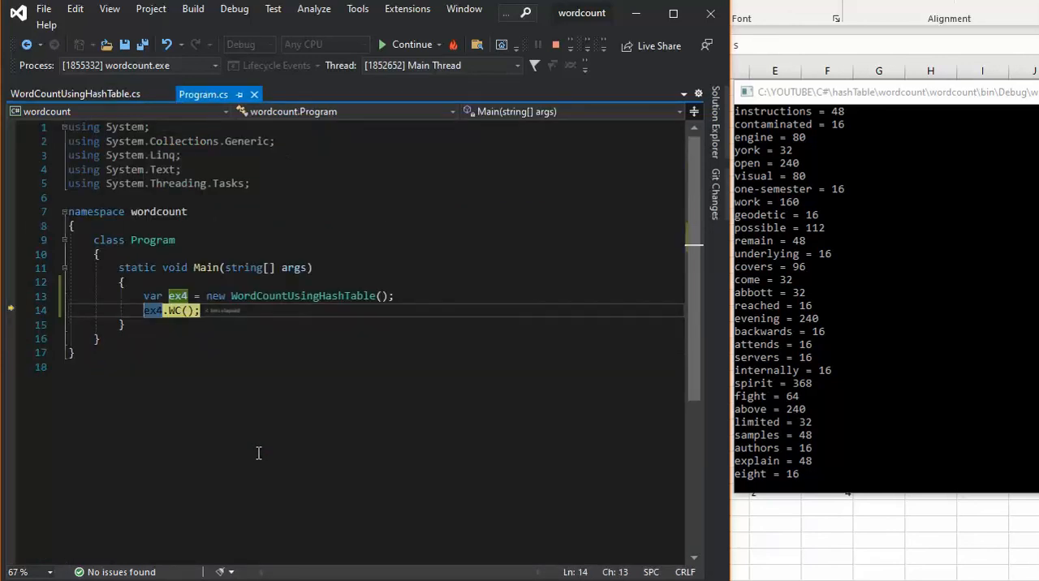